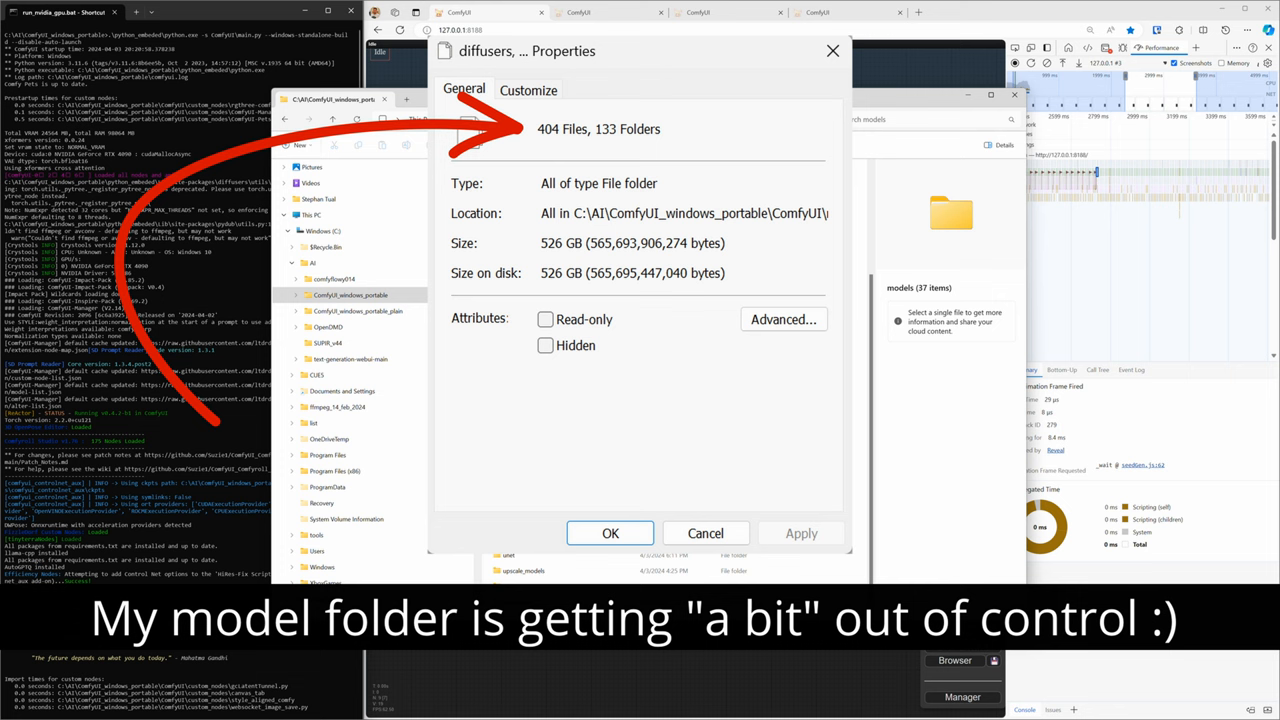
# - Dismiss the 526 GB diffusers Properties dialog and go back to the ComfyUI models folder
pyautogui.click(610, 533)
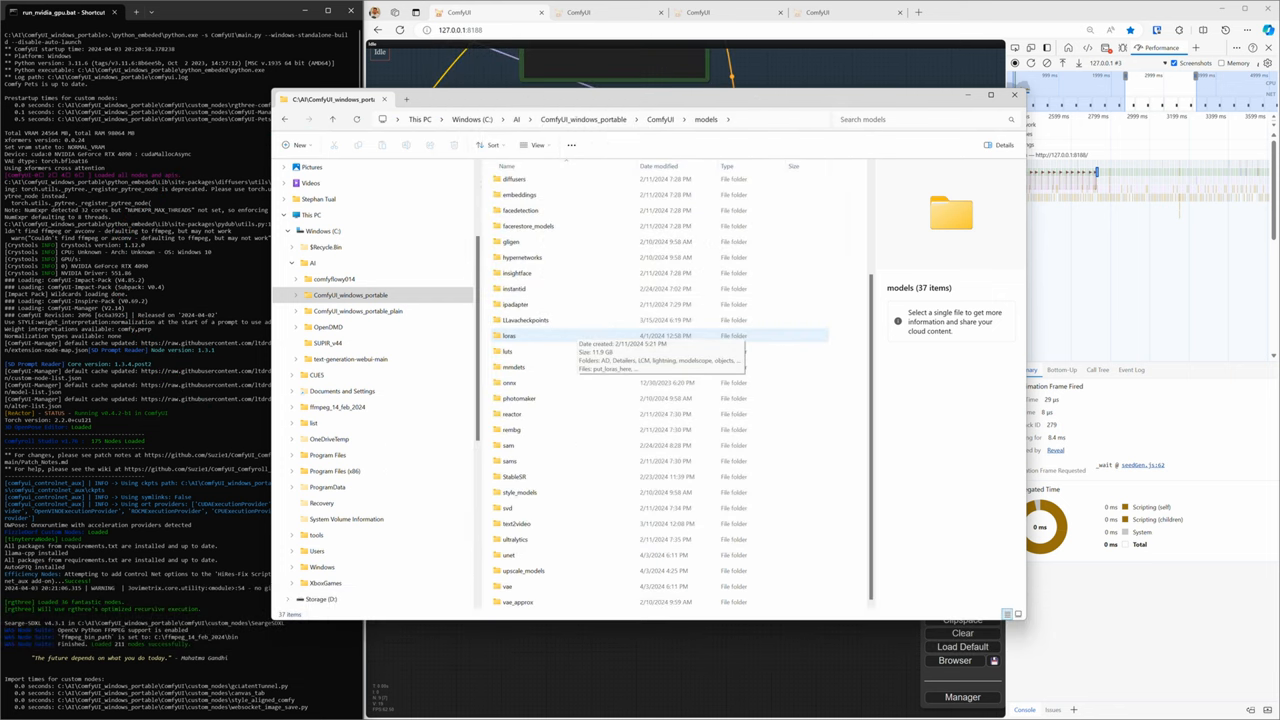
pyautogui.click(547, 320)
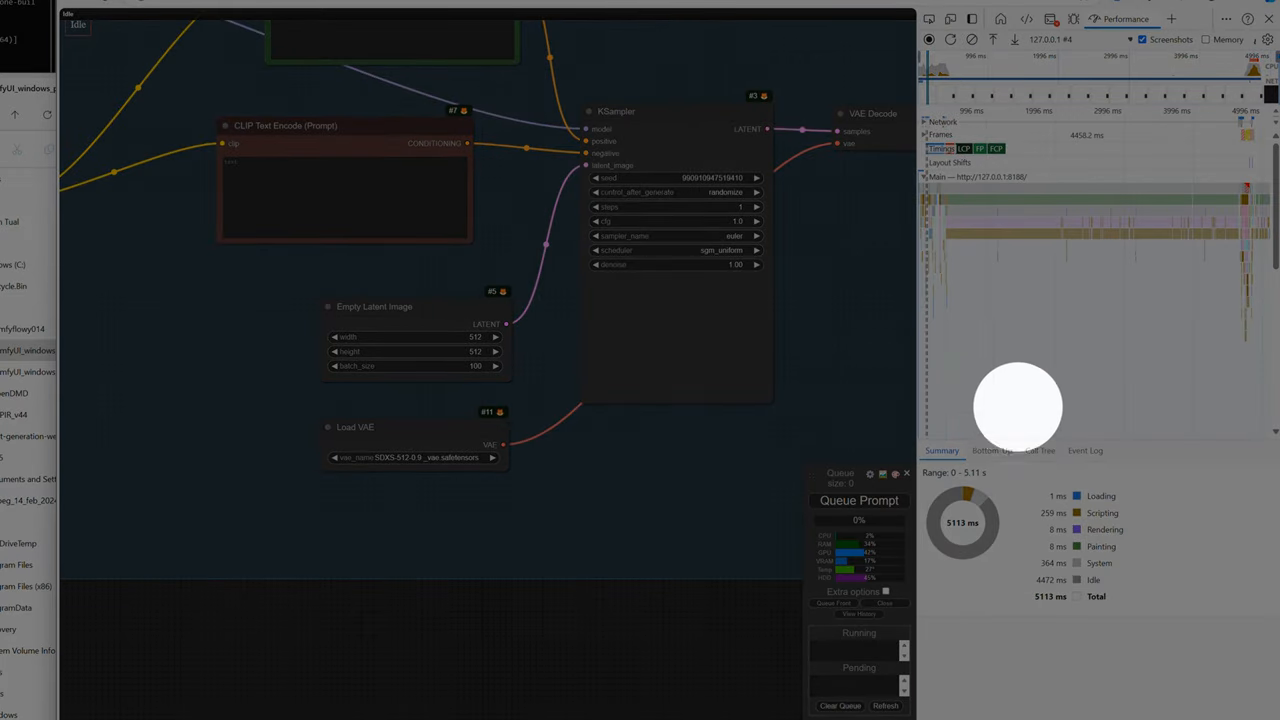
pyautogui.moveTo(1130, 150)
pyautogui.write('1')
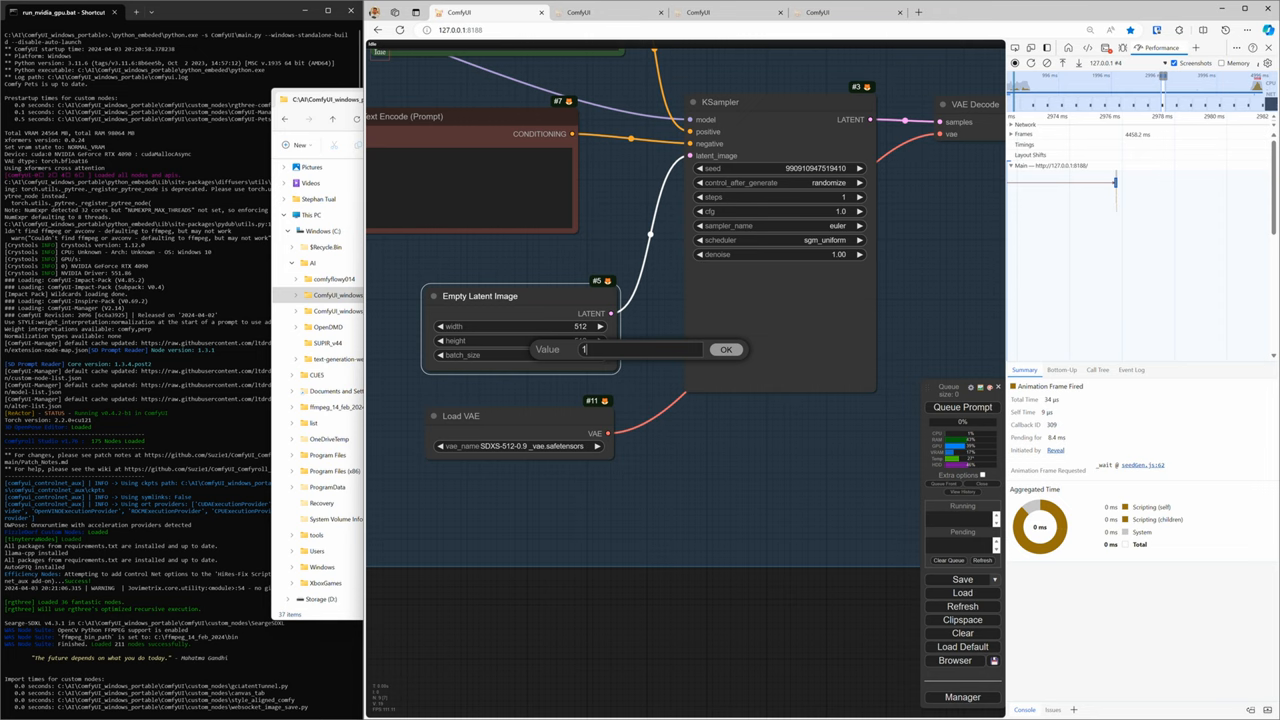
# - Set Empty Latent Image batch_size to 1 and queue the prompt, producing a bear image
pyautogui.click(725, 349)
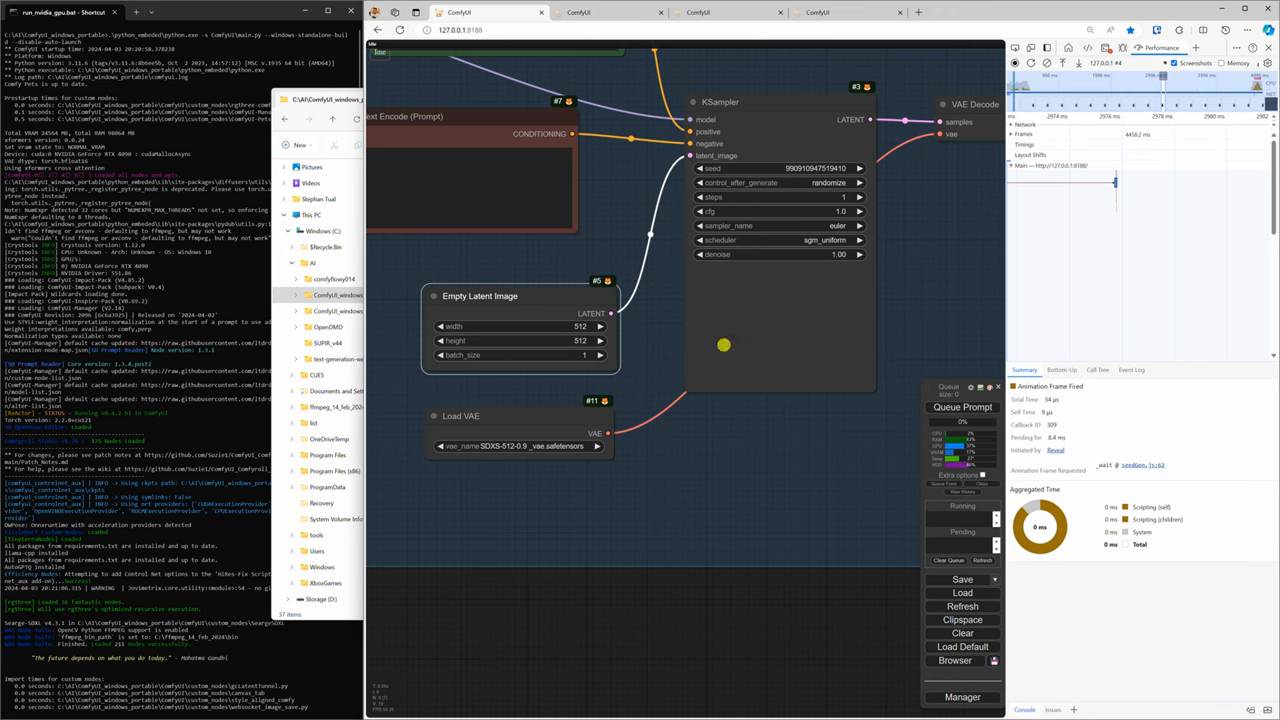
pyautogui.click(961, 407)
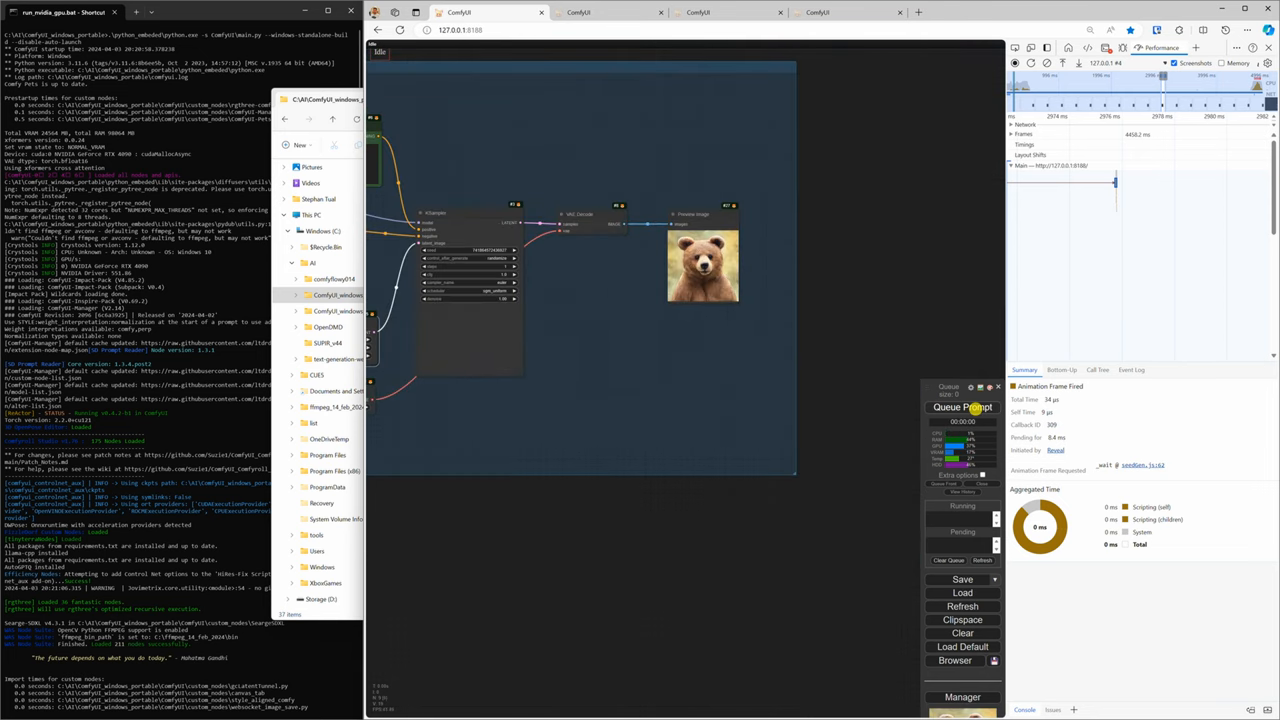
pyautogui.click(960, 407)
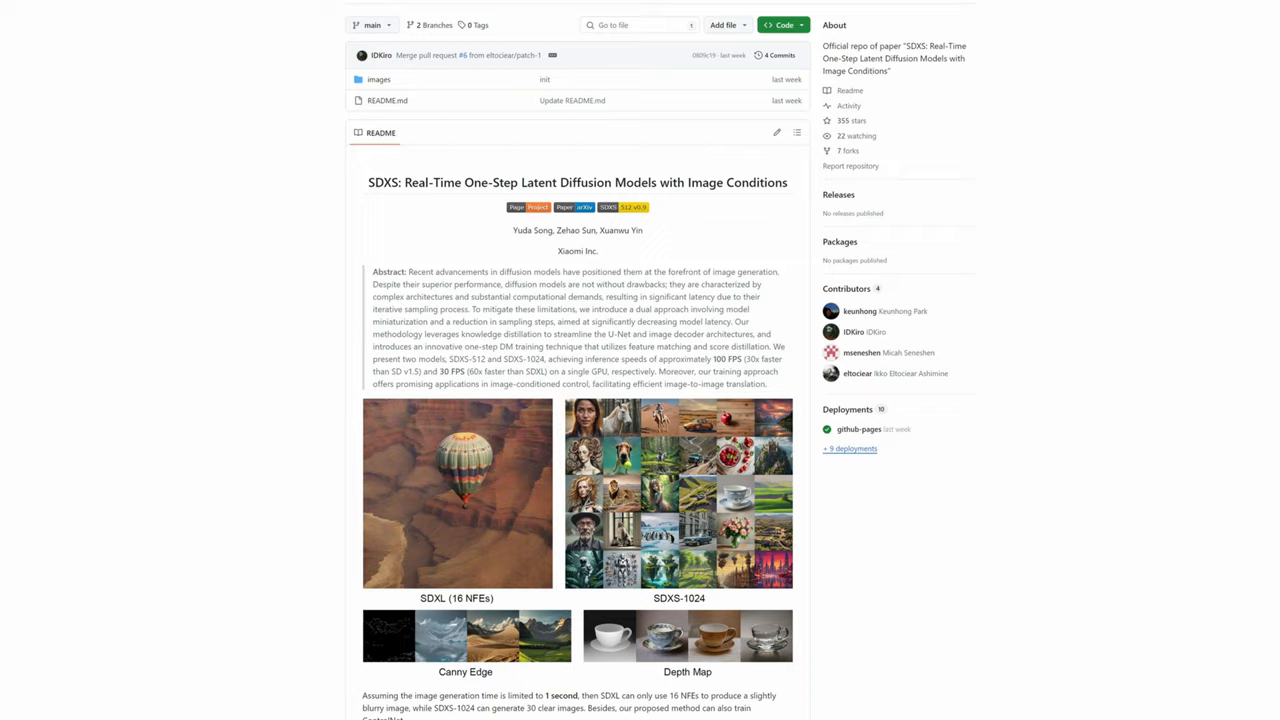
# - Scroll the SDXS GitHub README past the news and sample images to the Method section
pyautogui.scroll(-3)
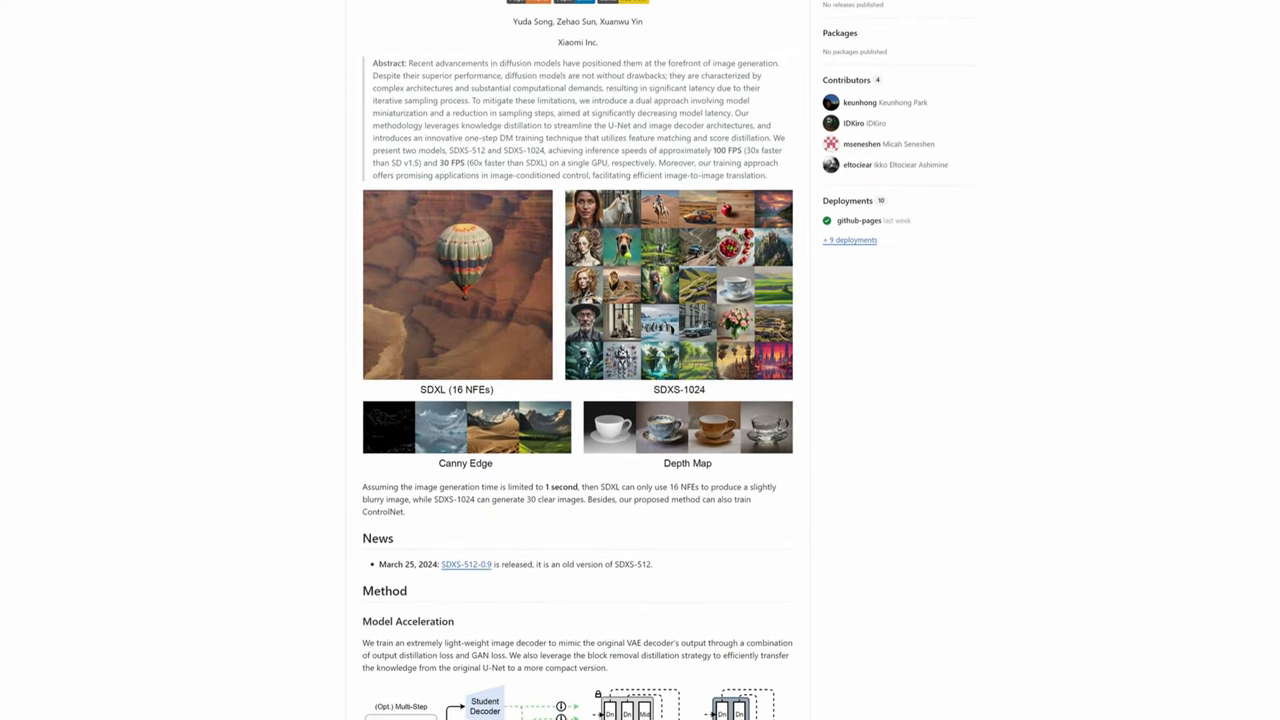
pyautogui.scroll(-3)
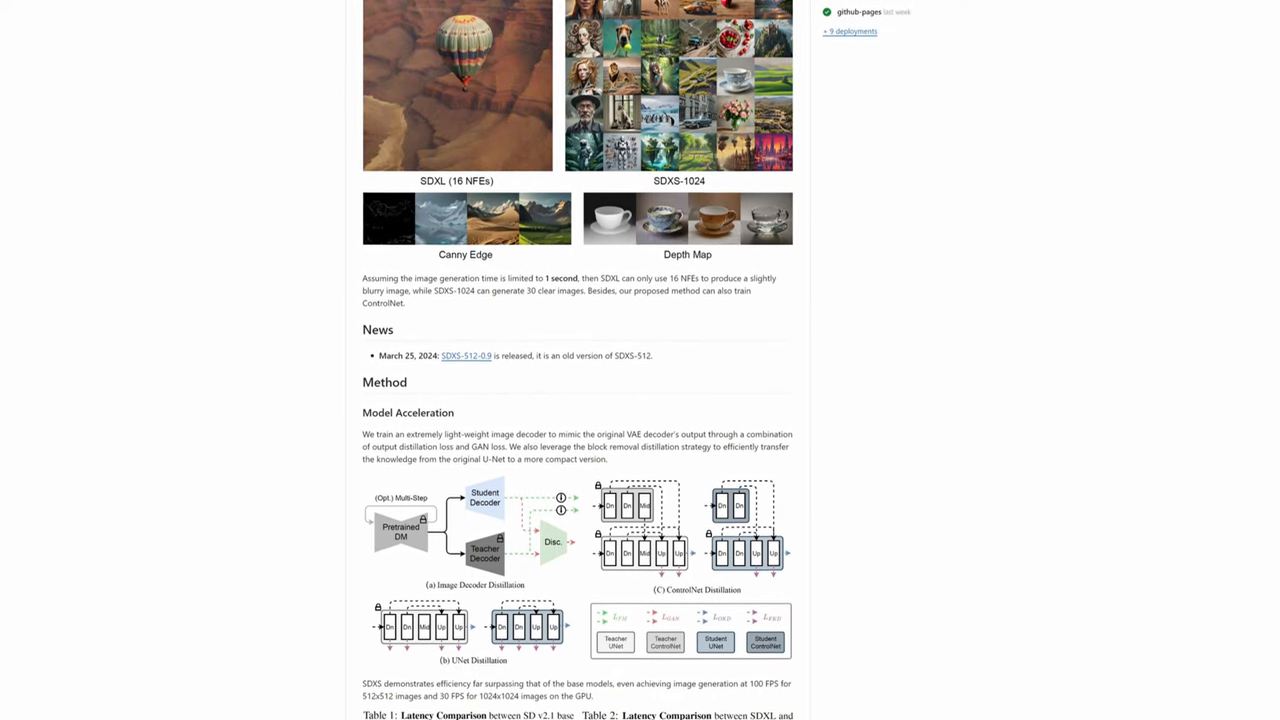
pyautogui.scroll(-3)
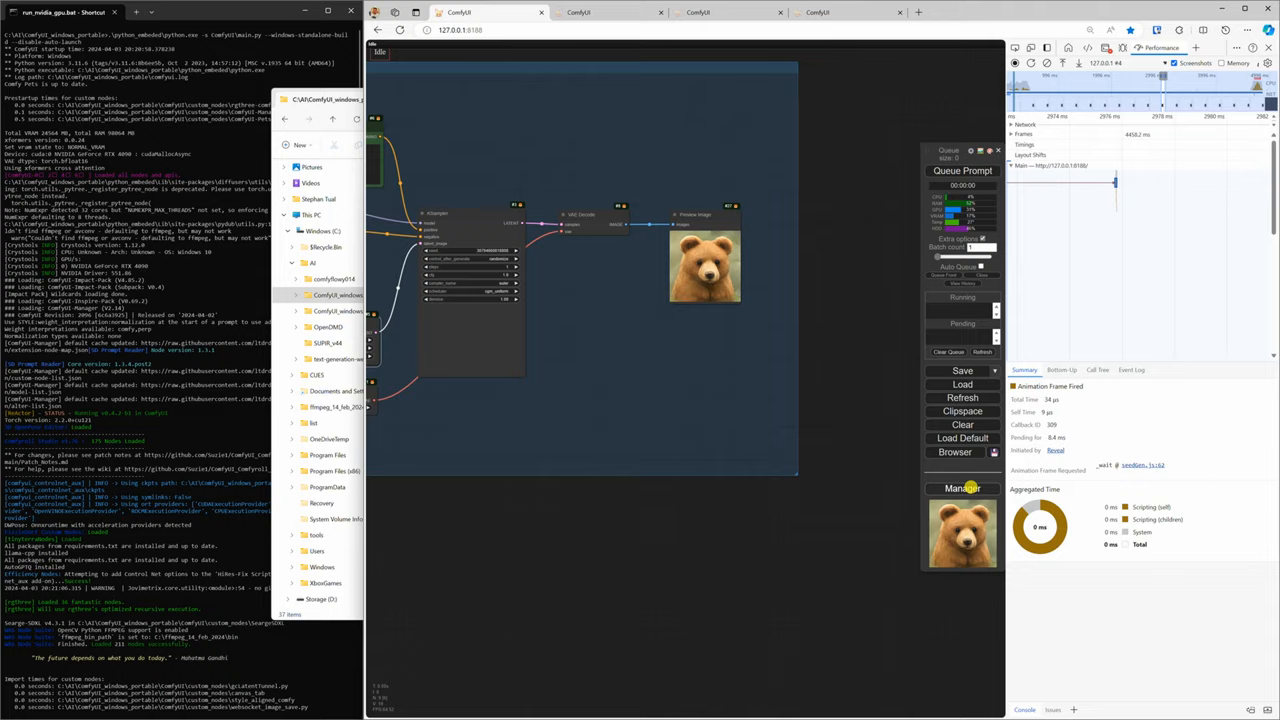
# - Tick Extra options in the ComfyUI queue panel to expose Batch count and Auto Queue
pyautogui.click(961, 489)
pyautogui.write('comfyui-')
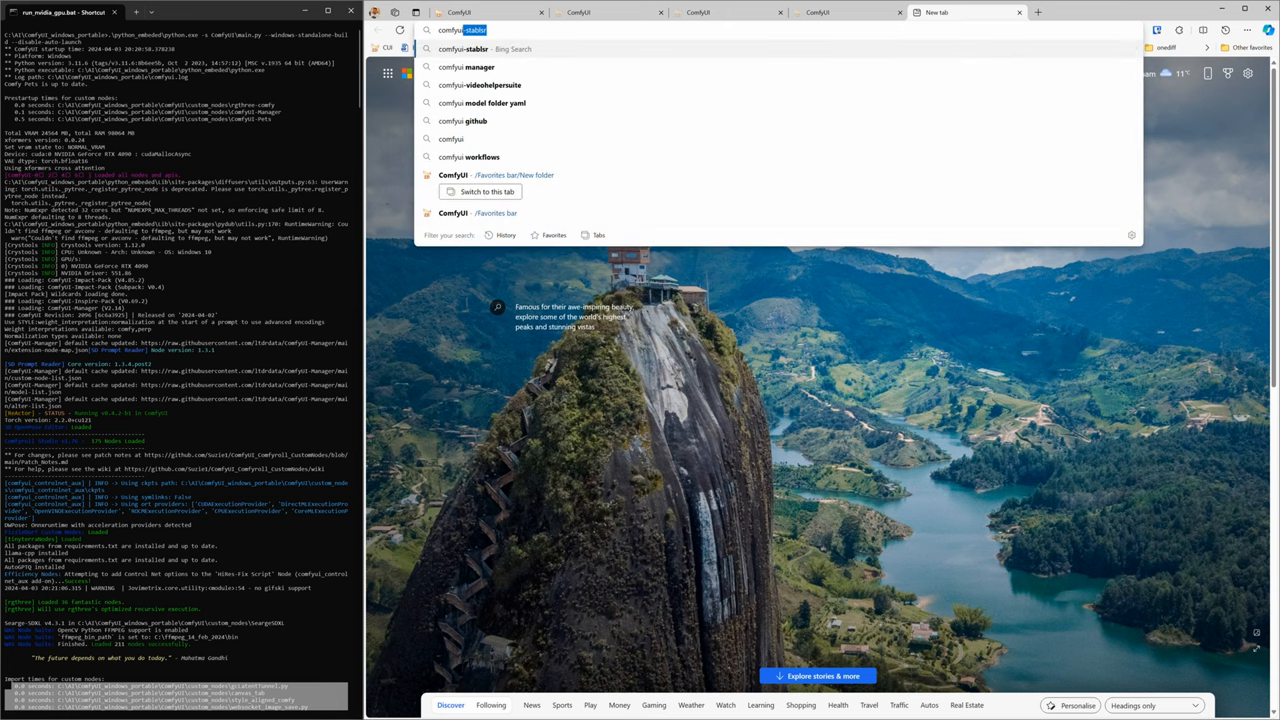
# - Open the ComfyUI GitHub repo and follow its releases link for the portable Windows build
pyautogui.press('Enter')
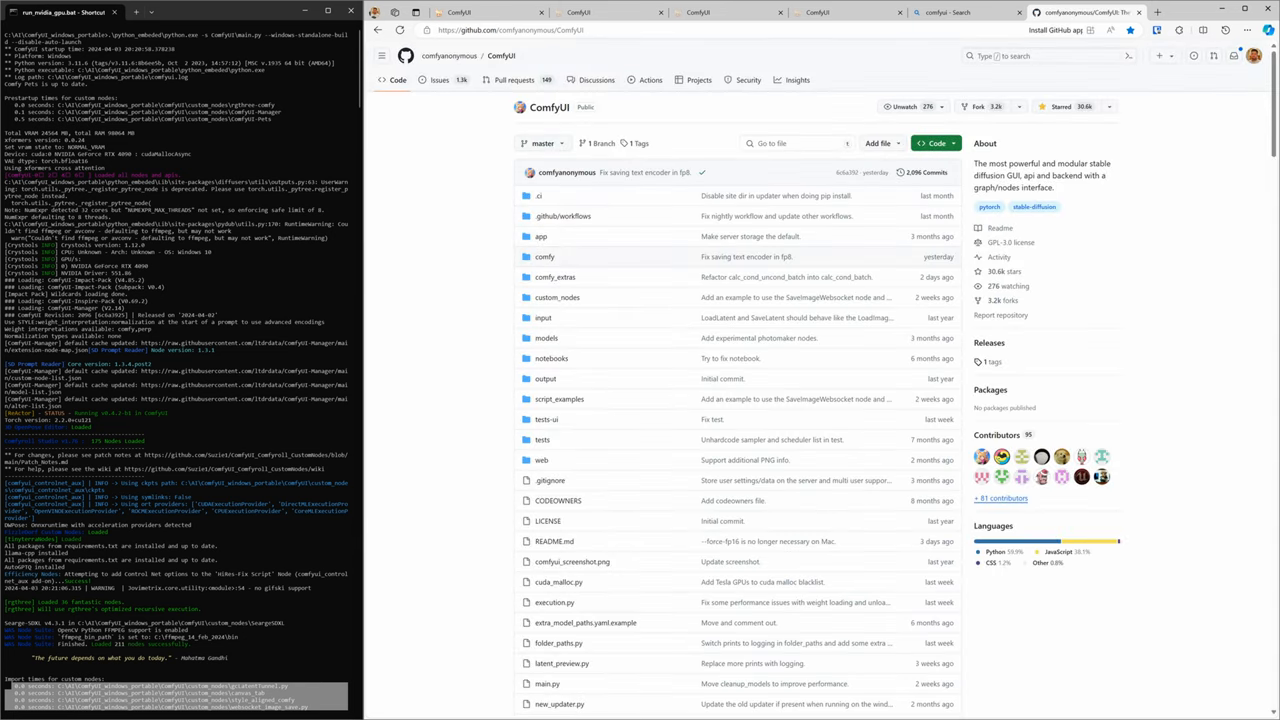
pyautogui.scroll(-3)
pyautogui.write('release')
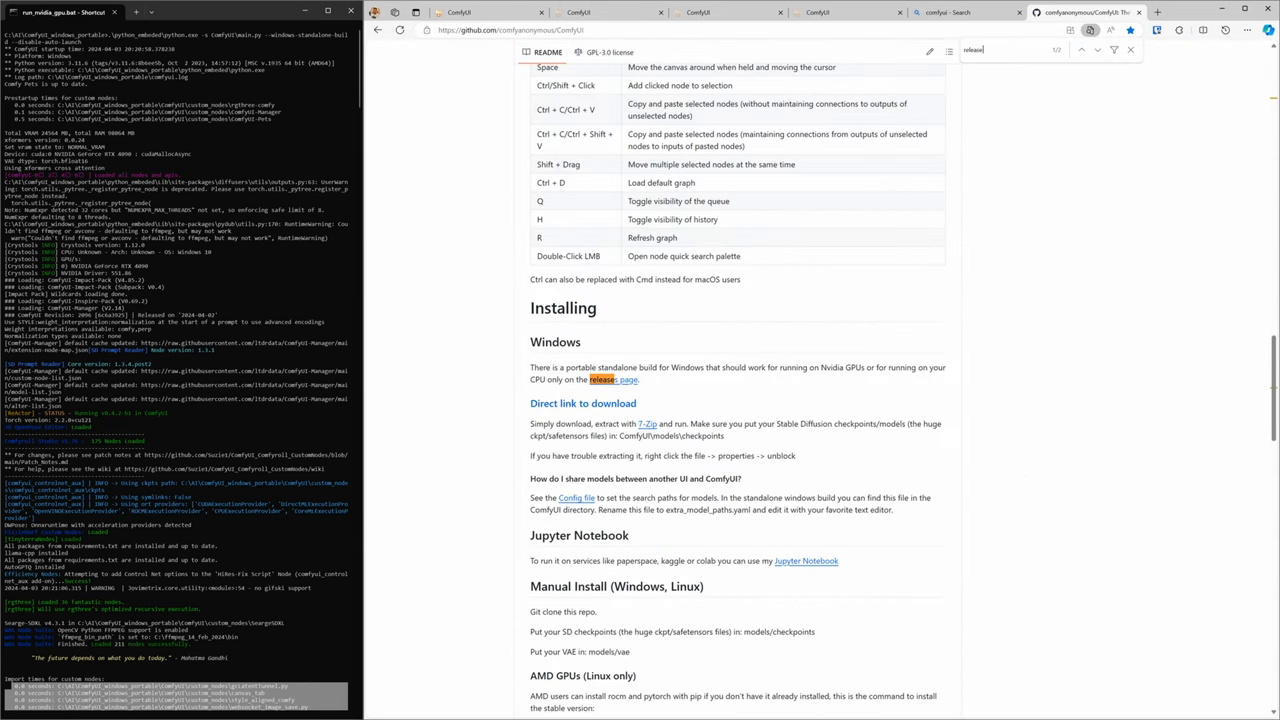
pyautogui.click(603, 379)
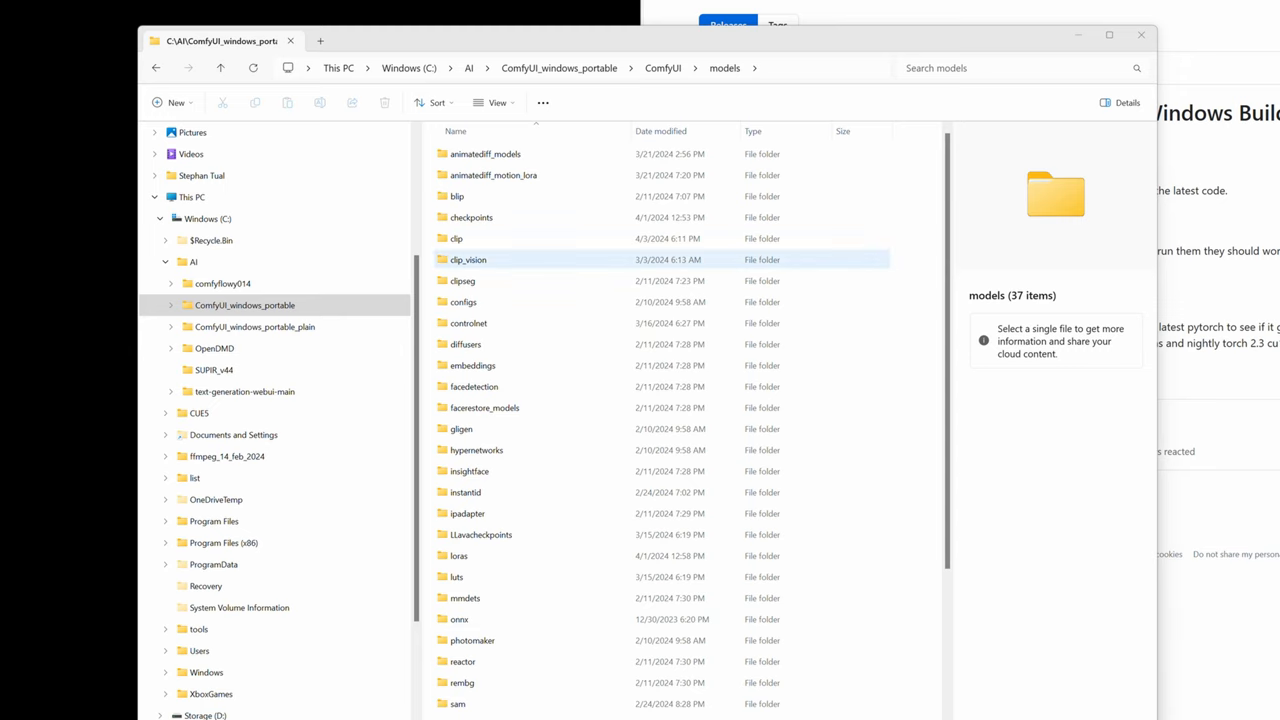
# - Open C:\AI\ComfyUI_windows_portable_plain and bring up the context menu for run_nvidia_gpu.bat
pyautogui.click(468, 68)
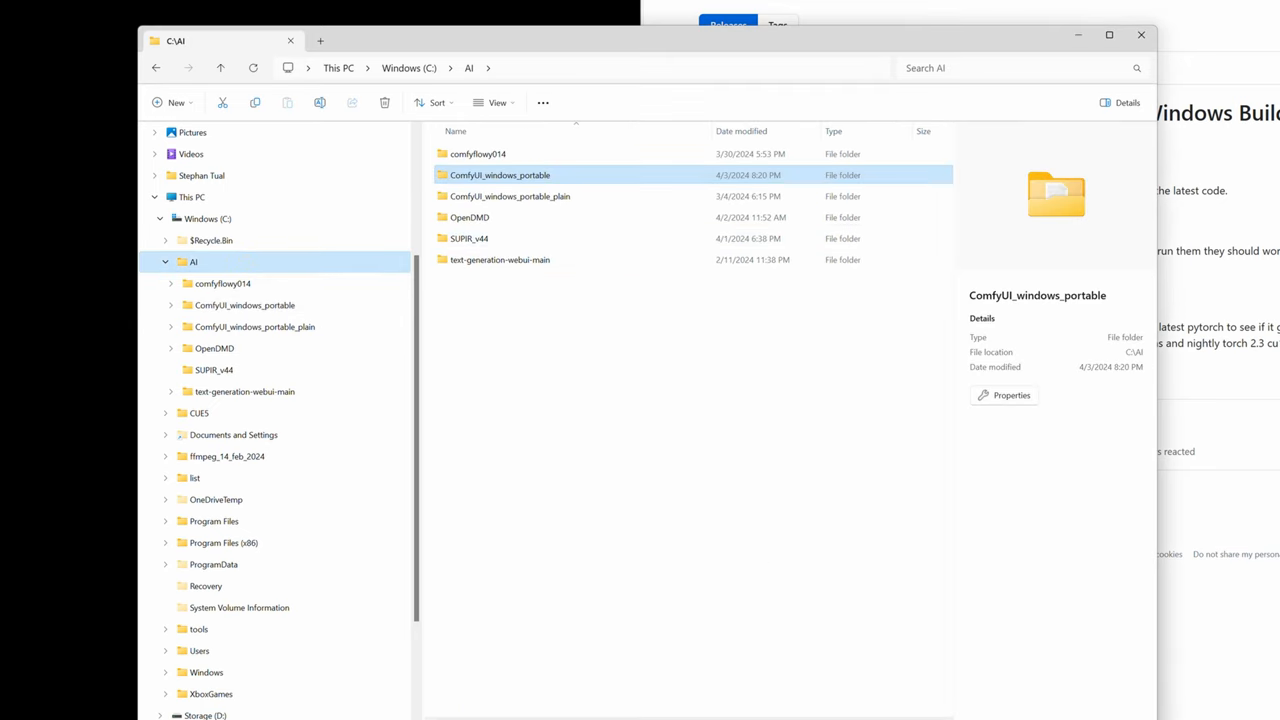
pyautogui.click(470, 185)
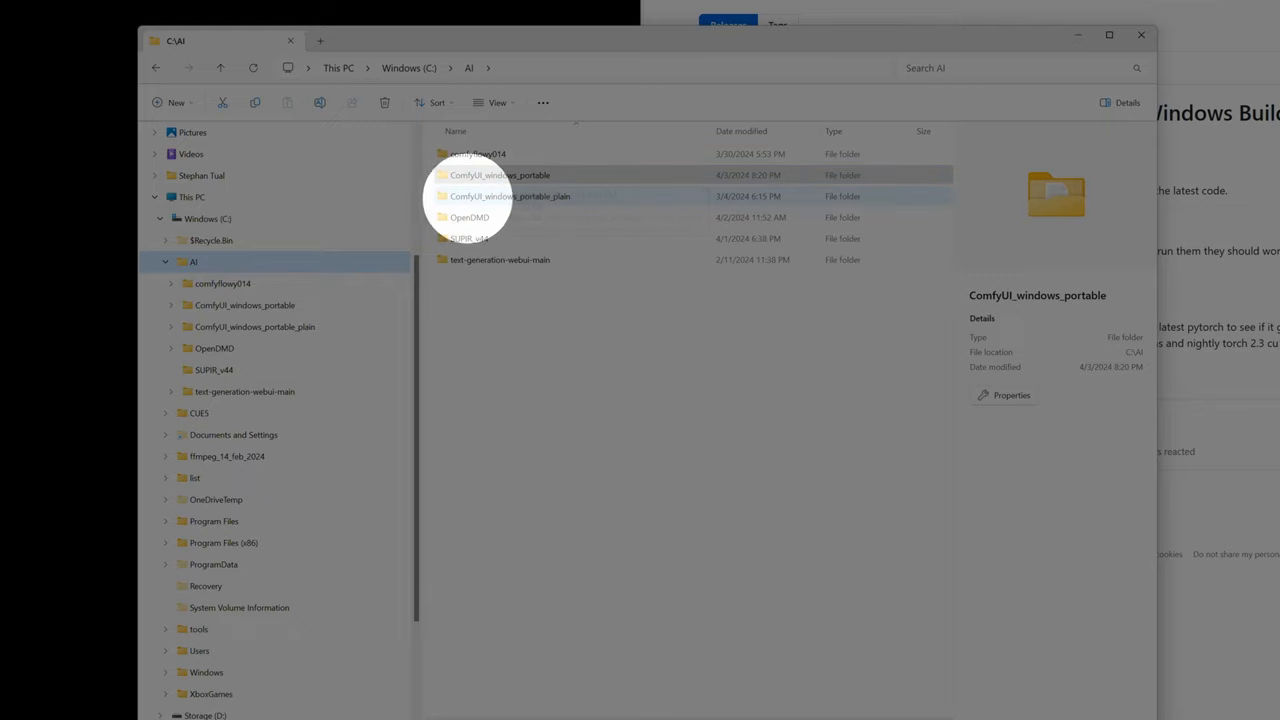
pyautogui.click(508, 196)
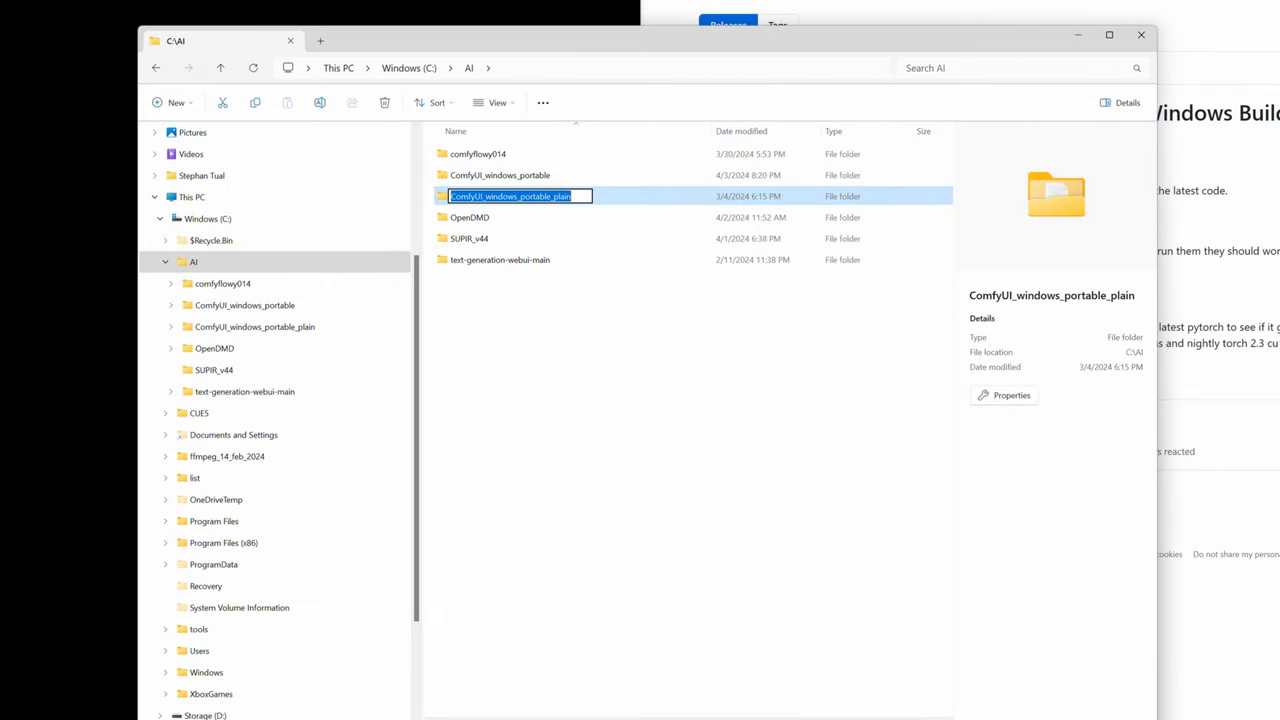
pyautogui.doubleClick(510, 195)
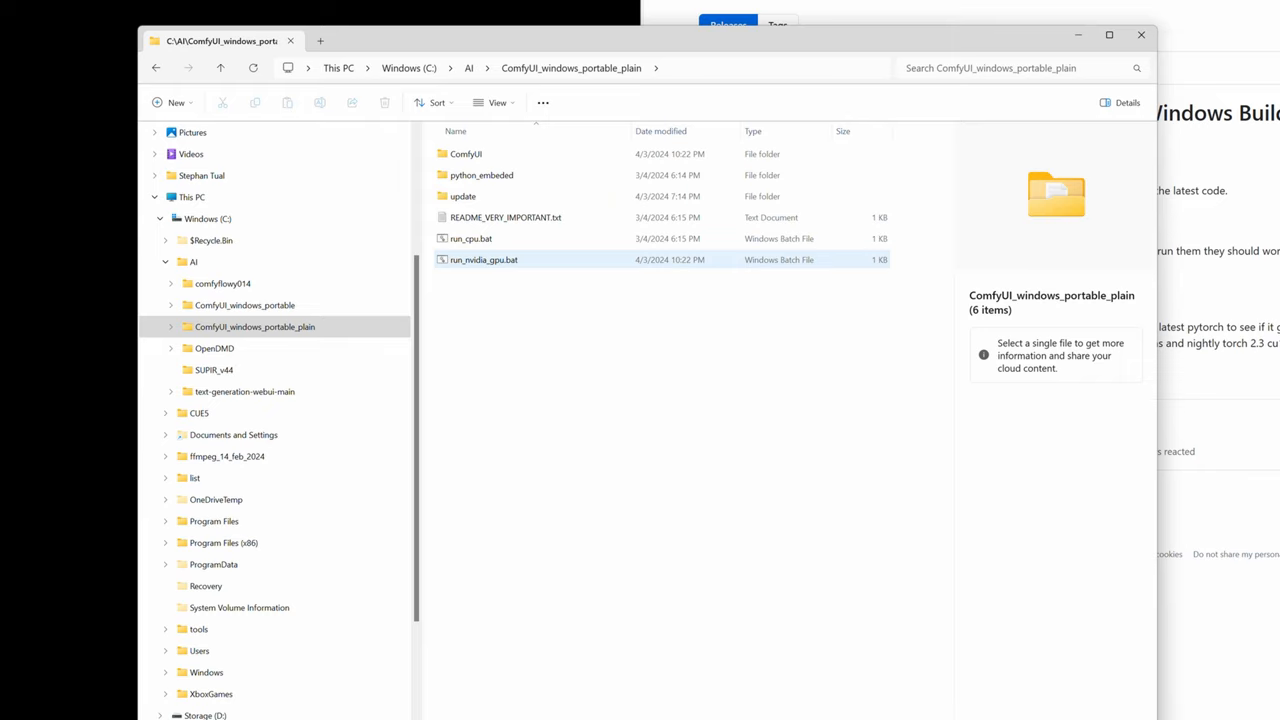
pyautogui.rightClick(484, 259)
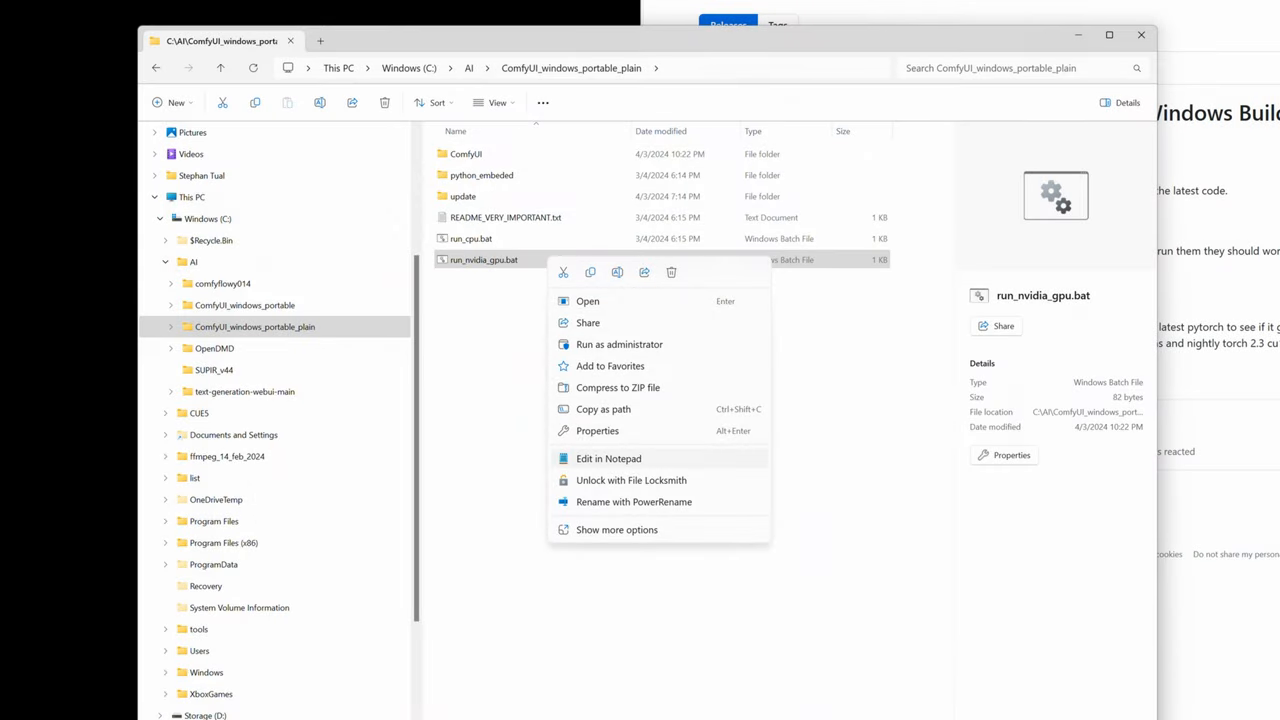
# - Edit run_nvidia_gpu.bat in Notepad, appending --verbose to the python launch line
pyautogui.click(607, 458)
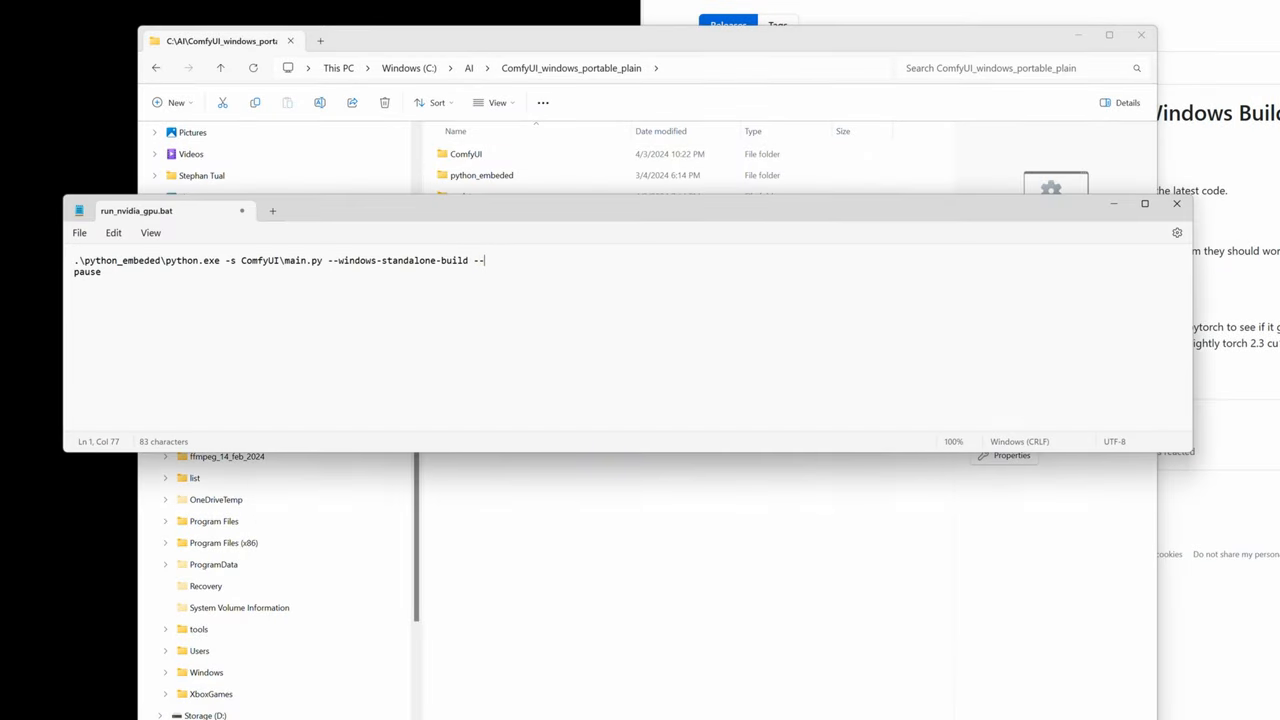
pyautogui.write('verbose')
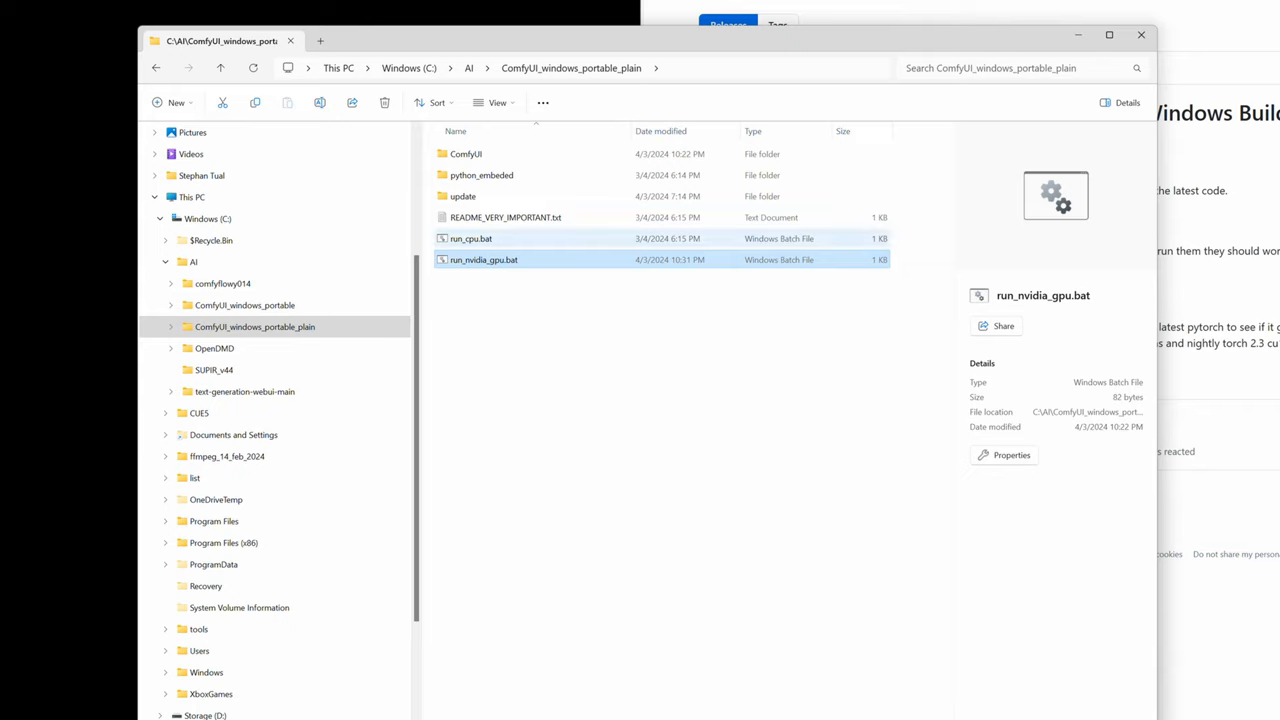
# - Open the plain install's ComfyUI folder and rename extra_model_paths.yaml.example to drop .example
pyautogui.doubleClick(466, 153)
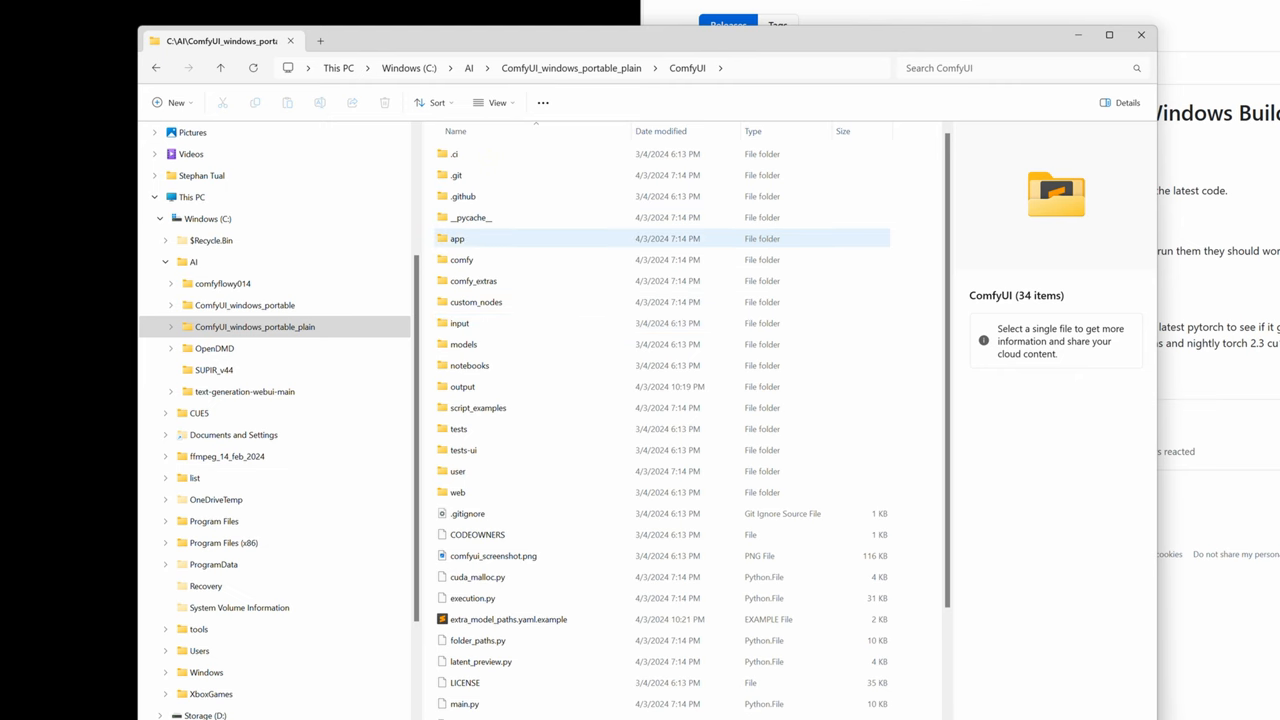
pyautogui.scroll(-3)
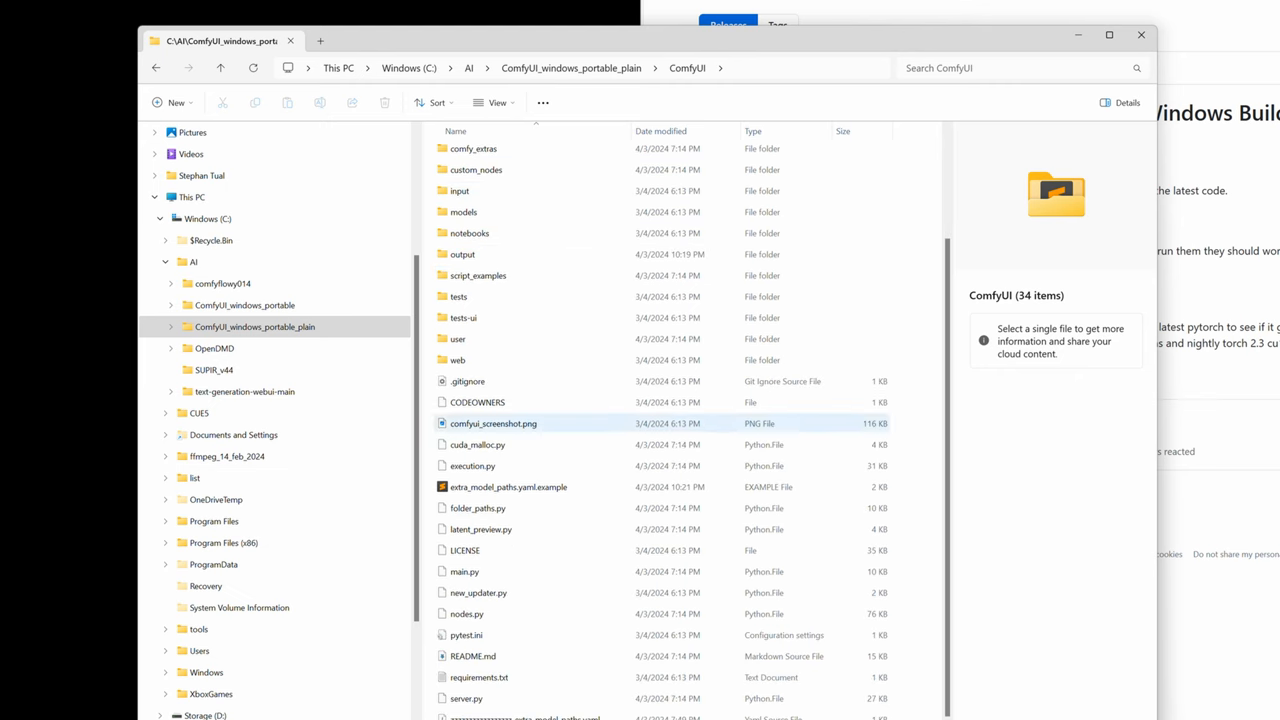
pyautogui.click(510, 487)
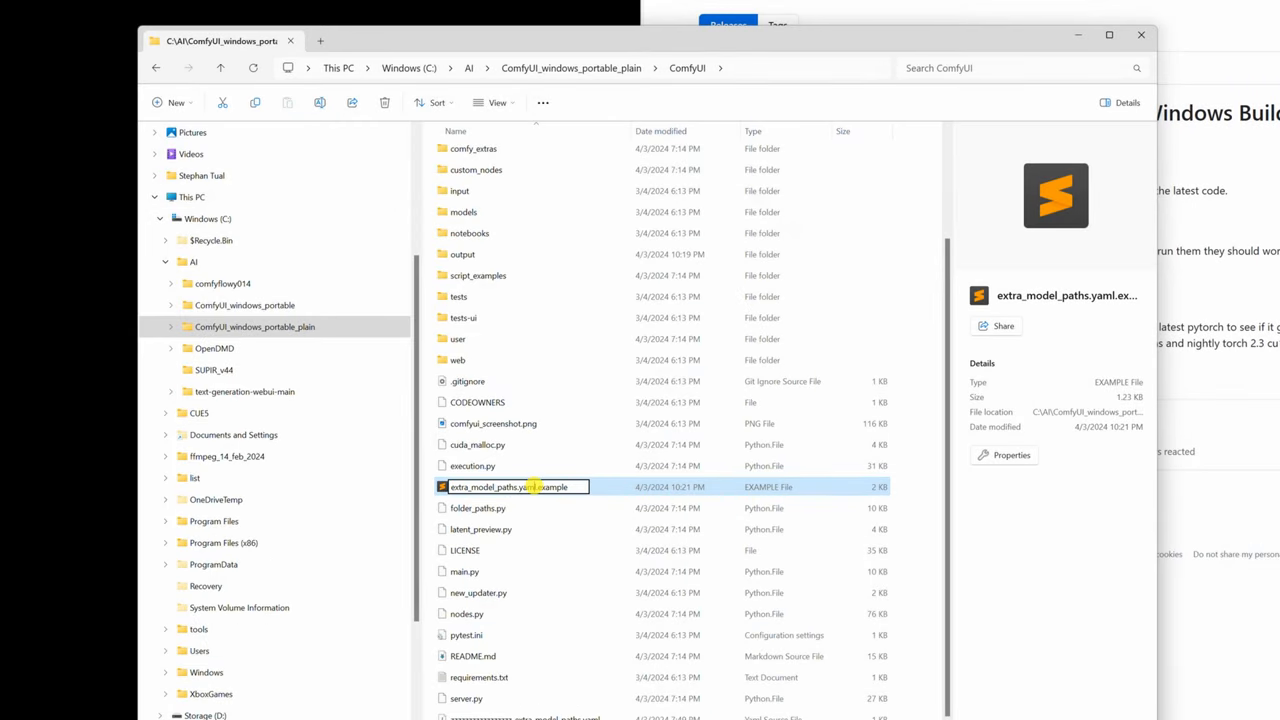
pyautogui.press('Enter')
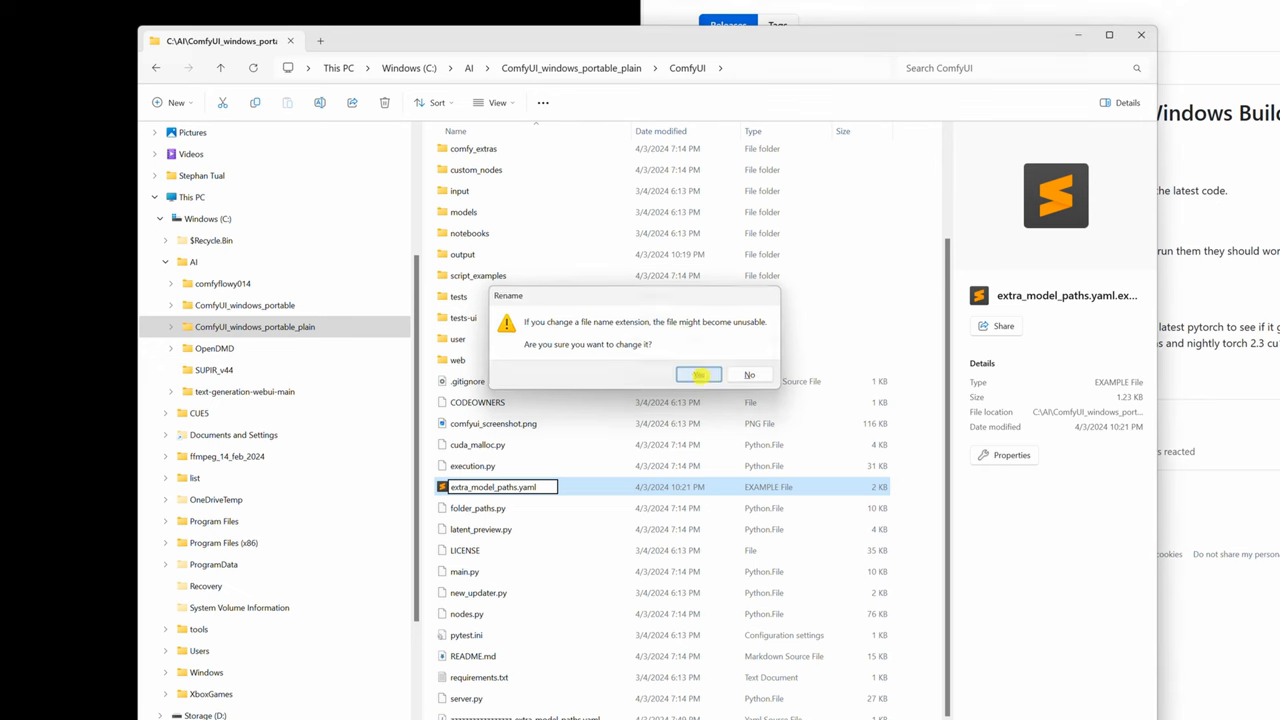
# - Confirm the extra_model_paths.yaml rename and delete the a1111 and other_ui example blocks
pyautogui.click(698, 374)
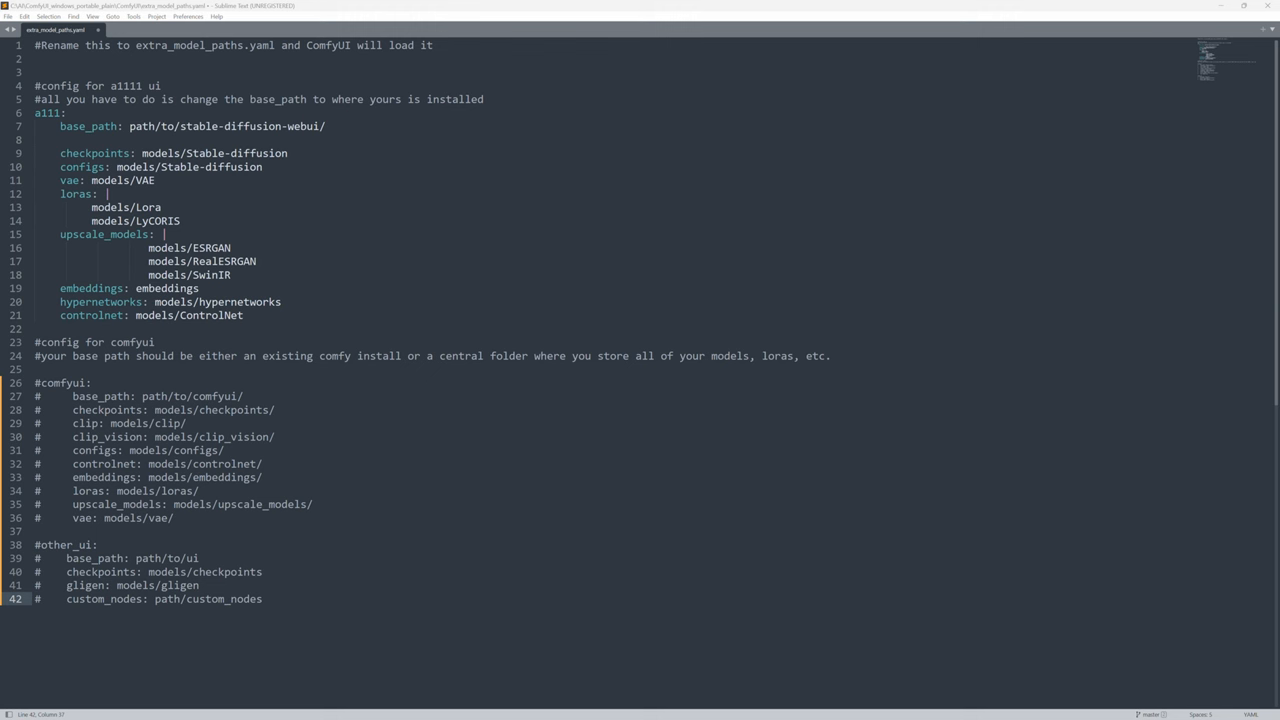
pyautogui.moveTo(35, 85); pyautogui.dragTo(35, 328)
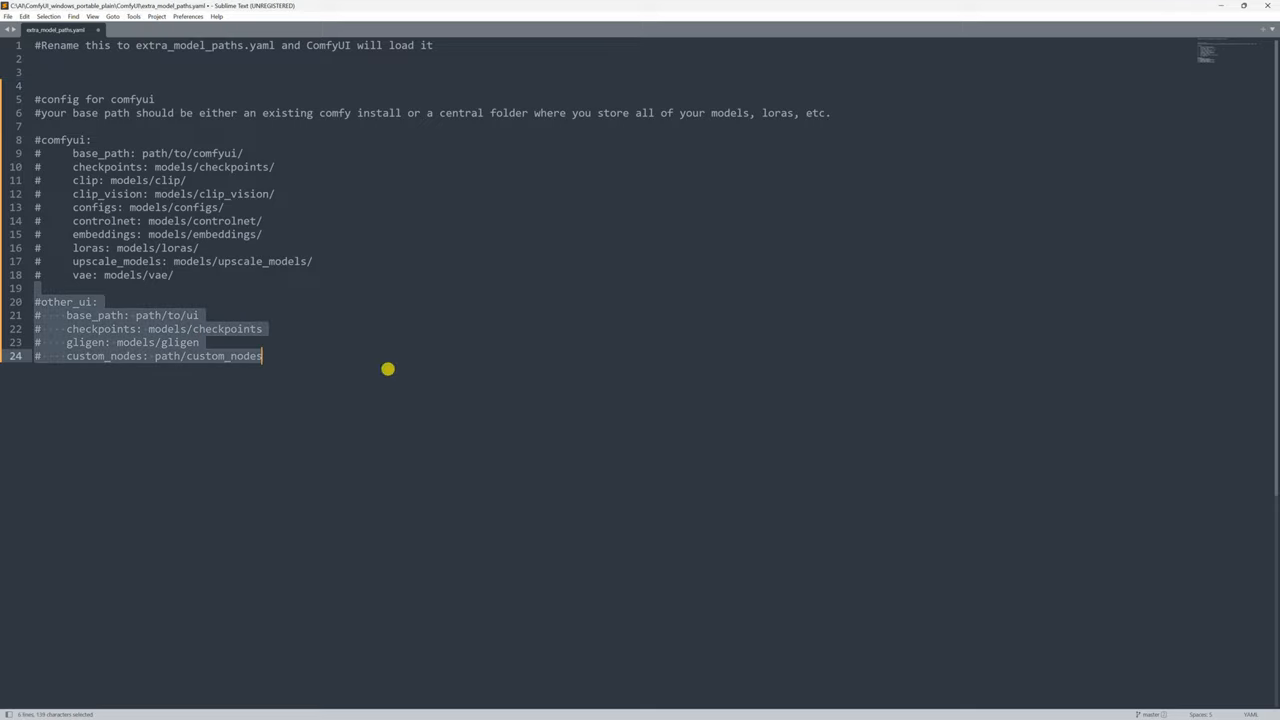
pyautogui.press('Delete')
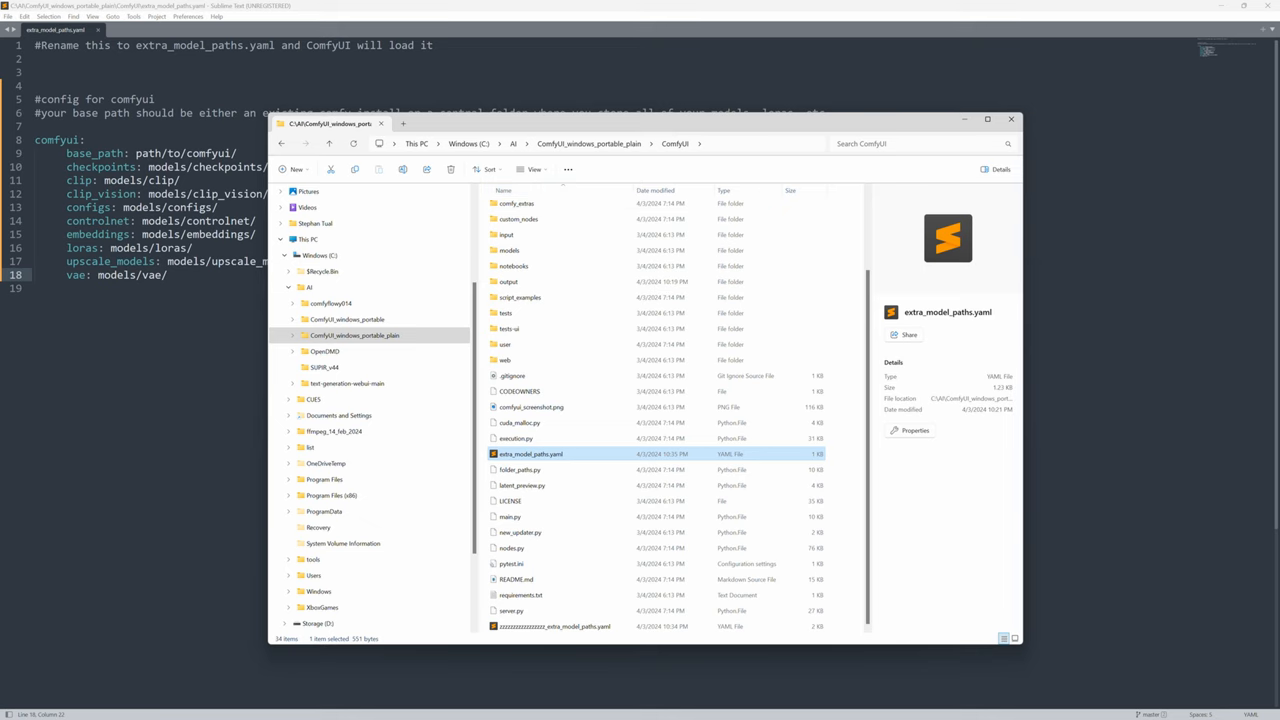
# - Locate C:\AI\ComfyUI_windows_portable\ComfyUI and enter that path as the comfyui base_path
pyautogui.click(347, 319)
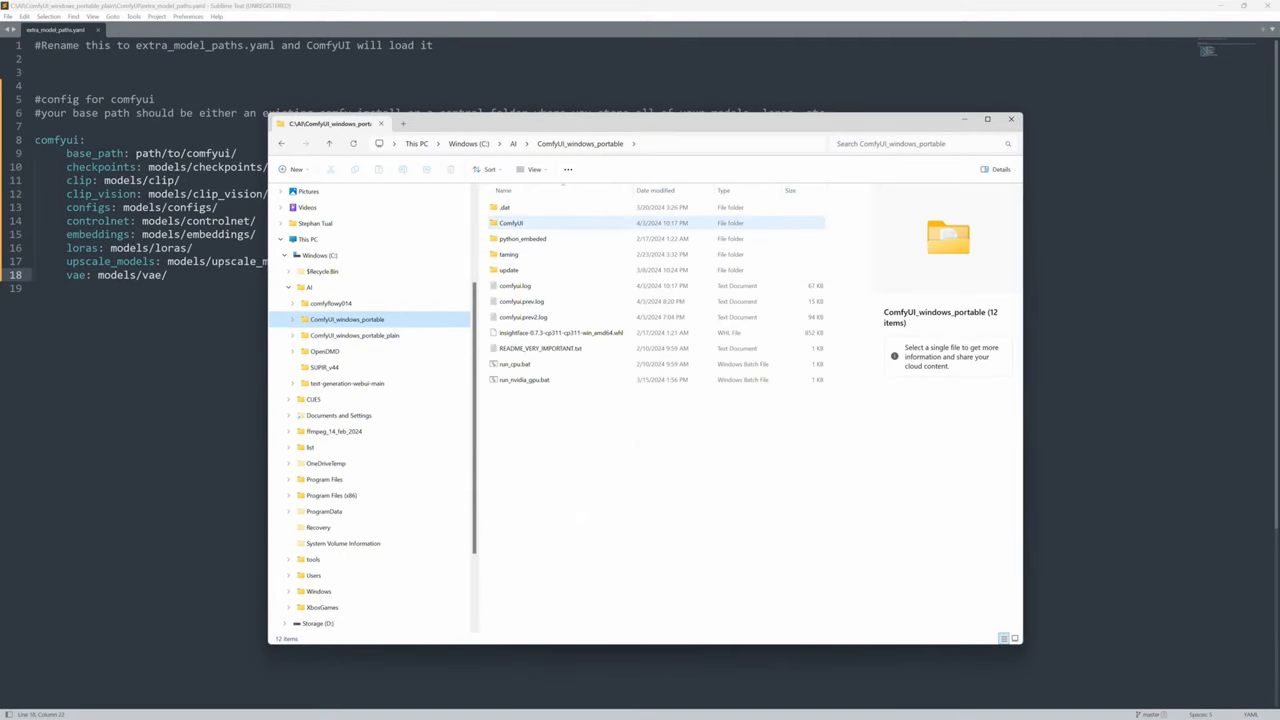
pyautogui.click(509, 222)
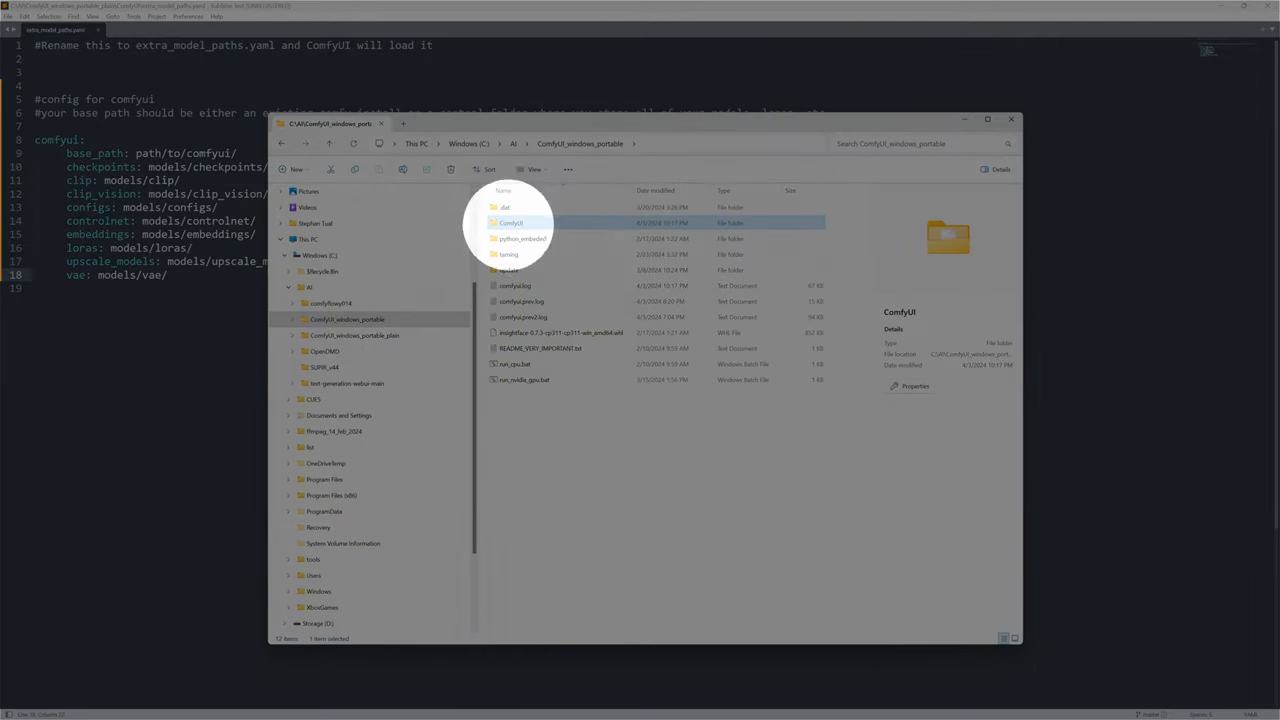
pyautogui.doubleClick(518, 222)
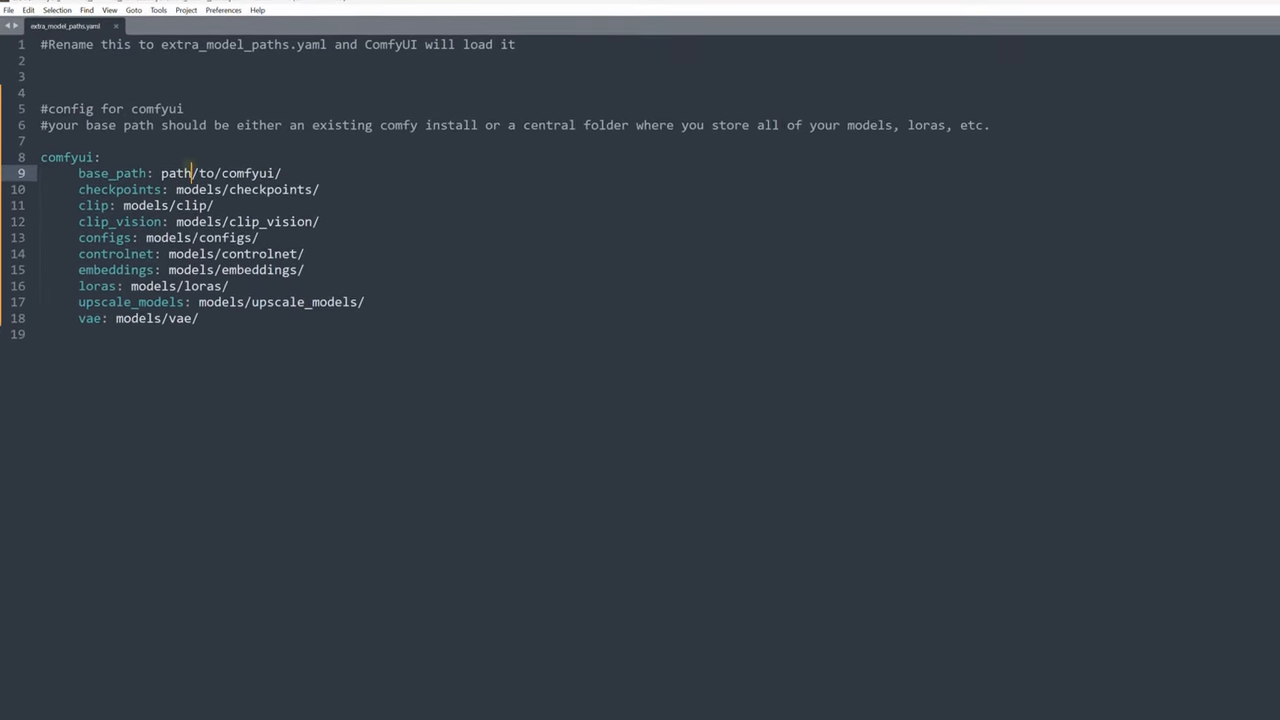
pyautogui.write('C:\\AI\\ComfyUI_windows_portable\\ComfyUI')
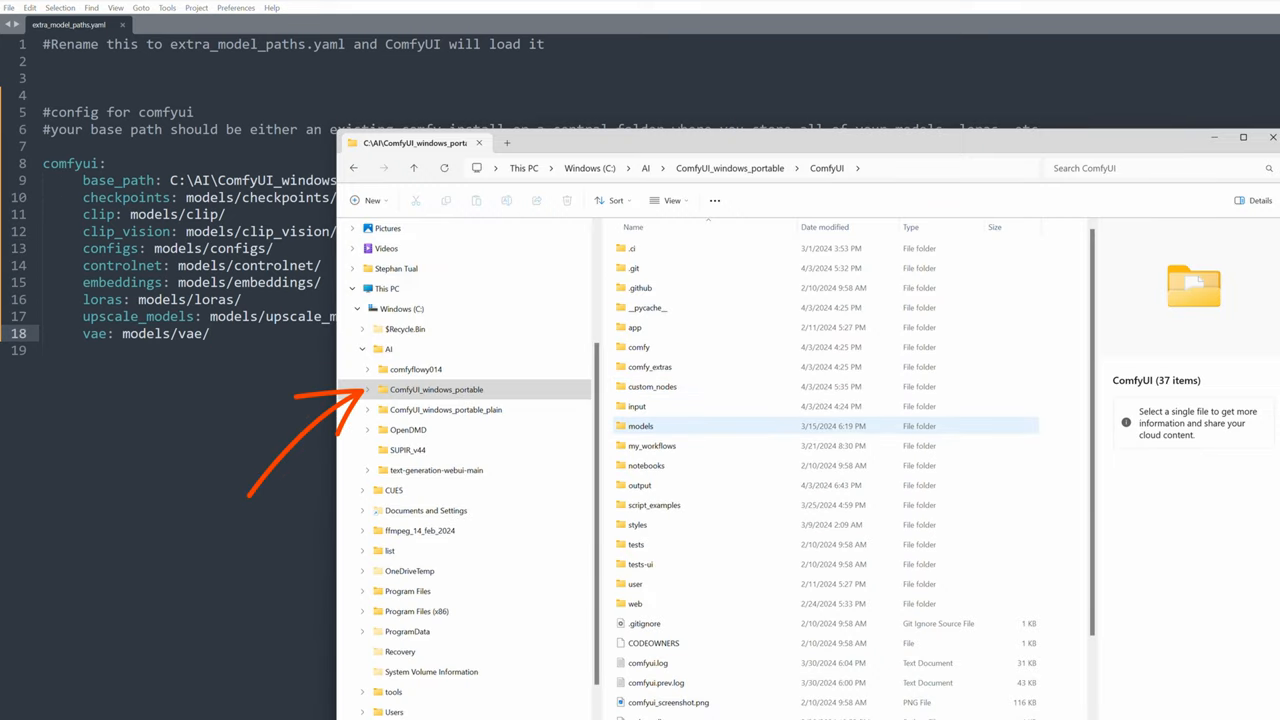
# - Browse the plain install's ComfyUI > models subfolders and launch run_nvidia_gpu.bat
pyautogui.doubleClick(641, 425)
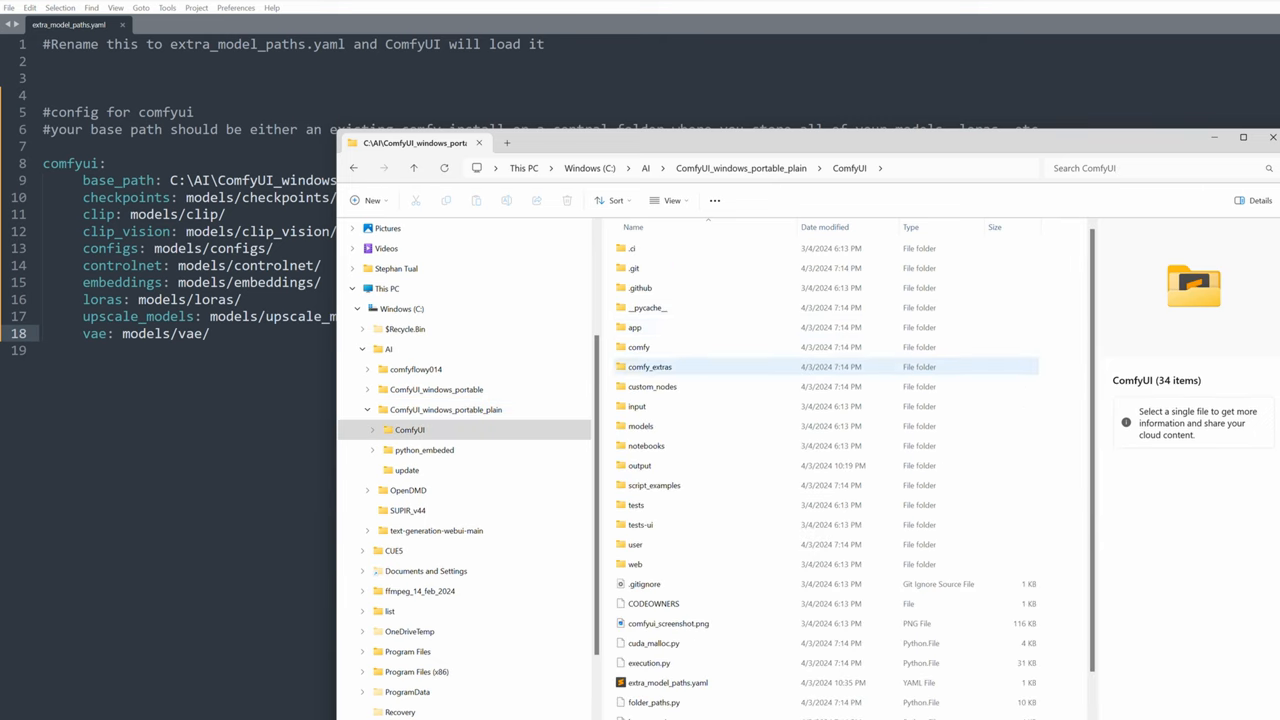
pyautogui.doubleClick(642, 426)
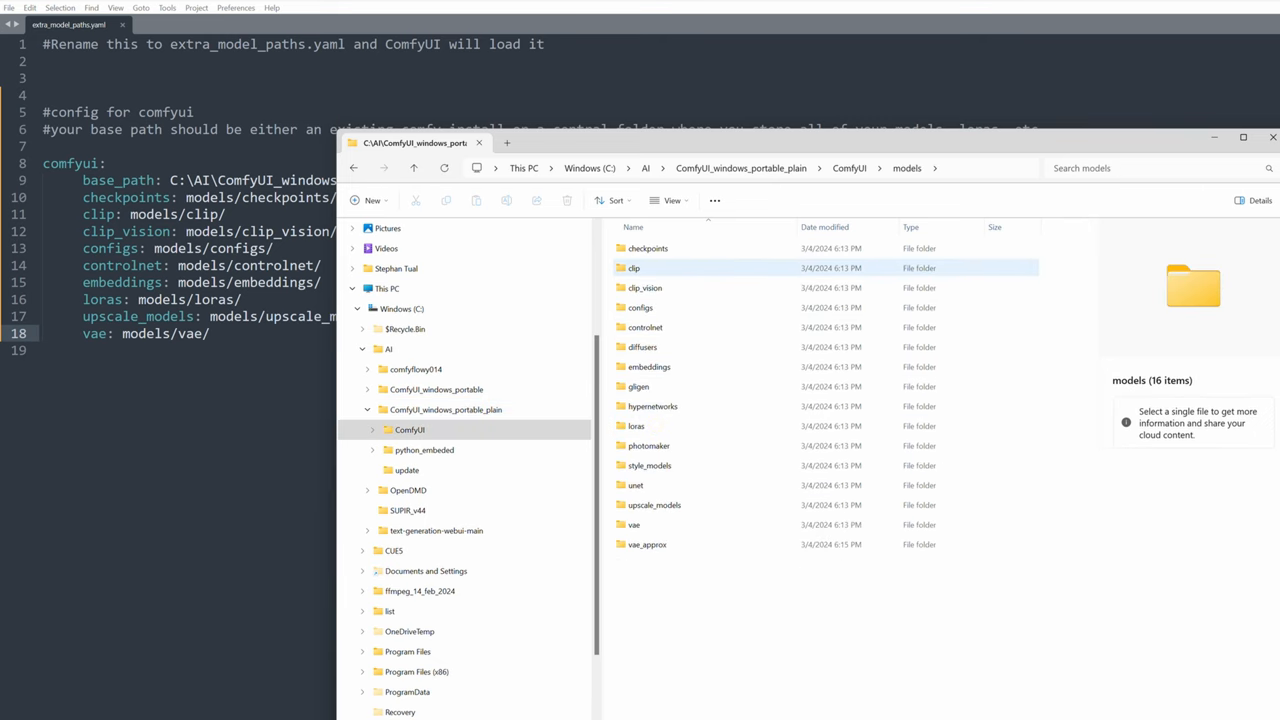
pyautogui.click(636, 425)
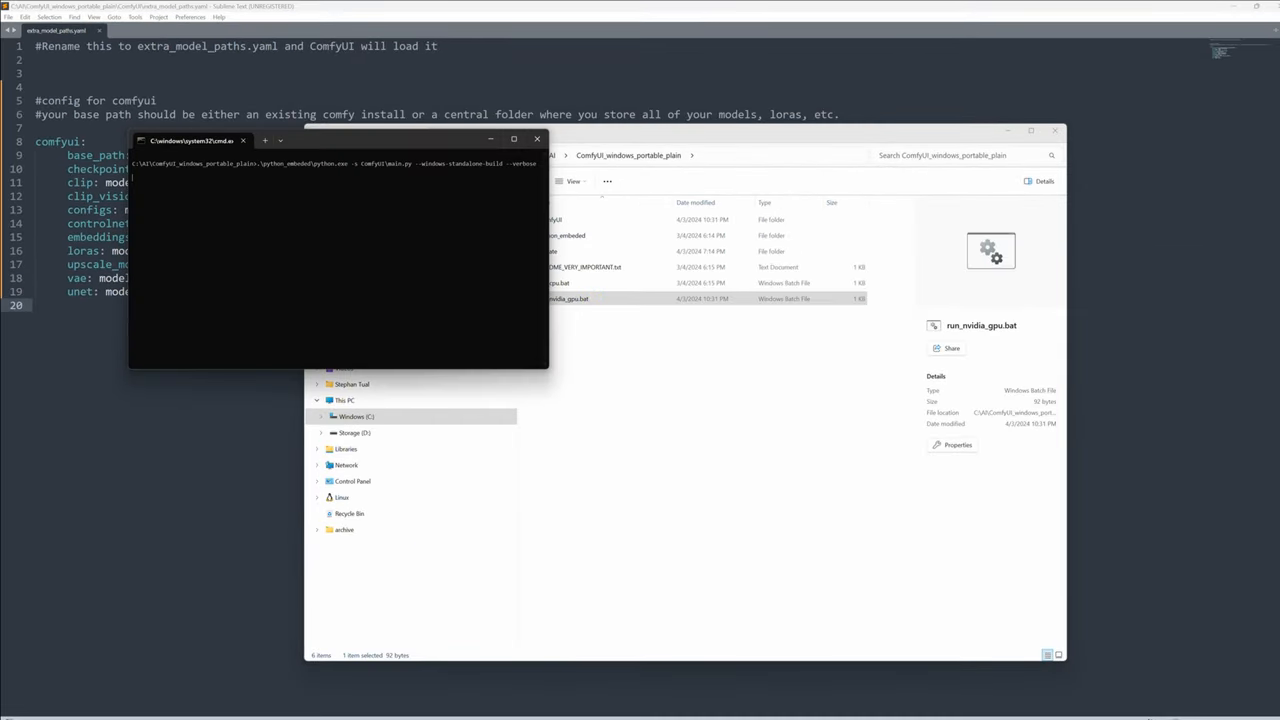
# - Bring up the plain install's ComfyUI interface at 127.0.0.1:8188 in the browser
pyautogui.click(514, 139)
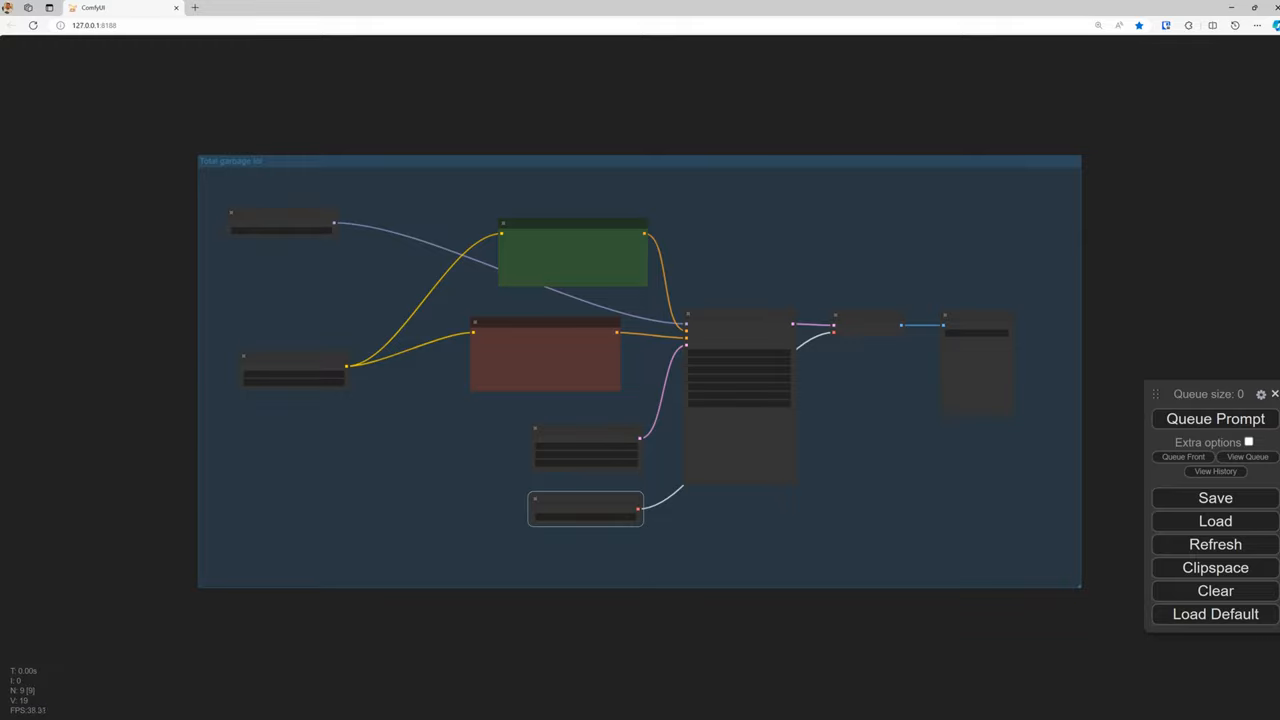
# - Queue the SDXS workflow once and reveal the extra queue options for Auto Queue
pyautogui.click(1213, 419)
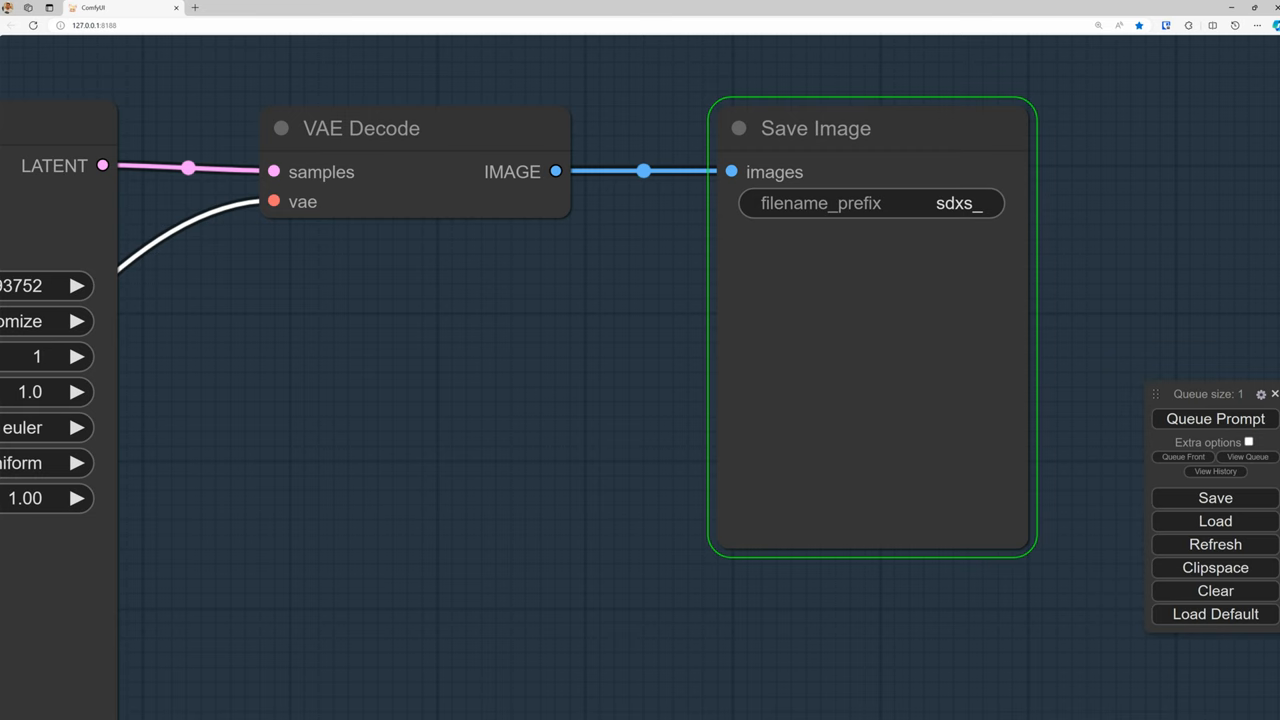
pyautogui.click(1213, 419)
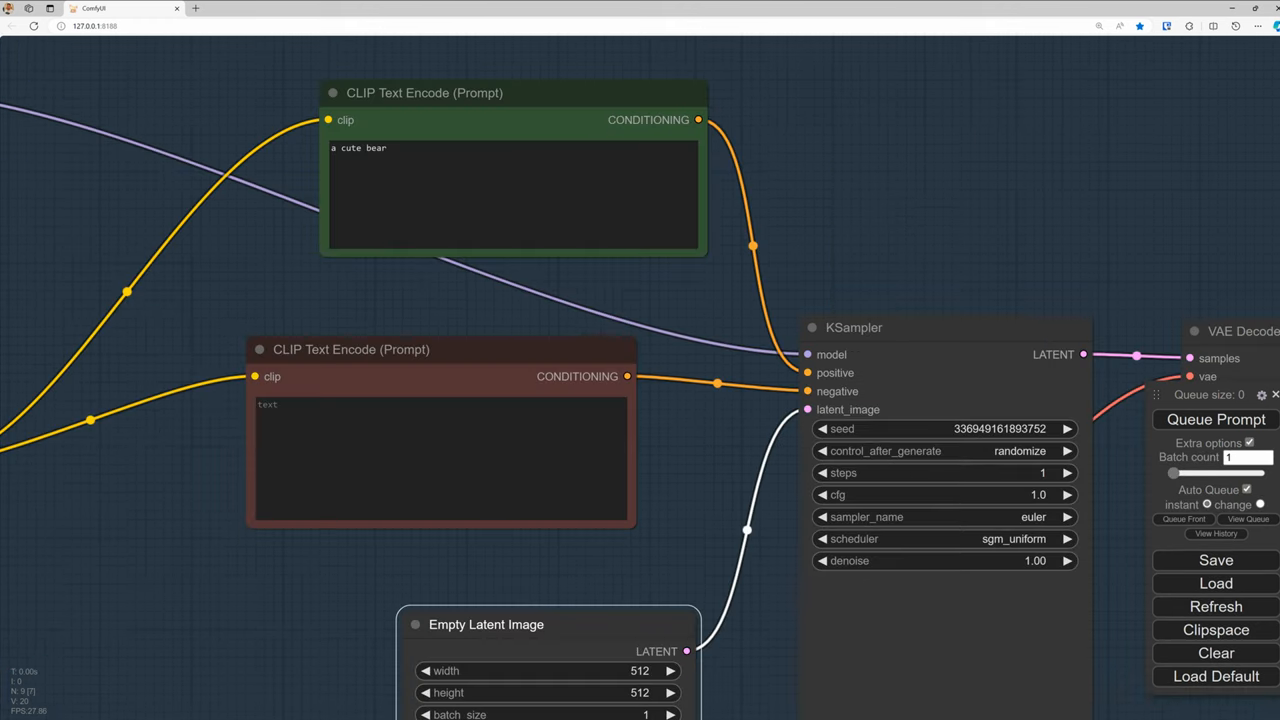
# - Edit the prompt live from 'a cute dog', adding wings, flying, in the sky, and replacing 'pig' with 'pokemon'
pyautogui.write('a cute dog')
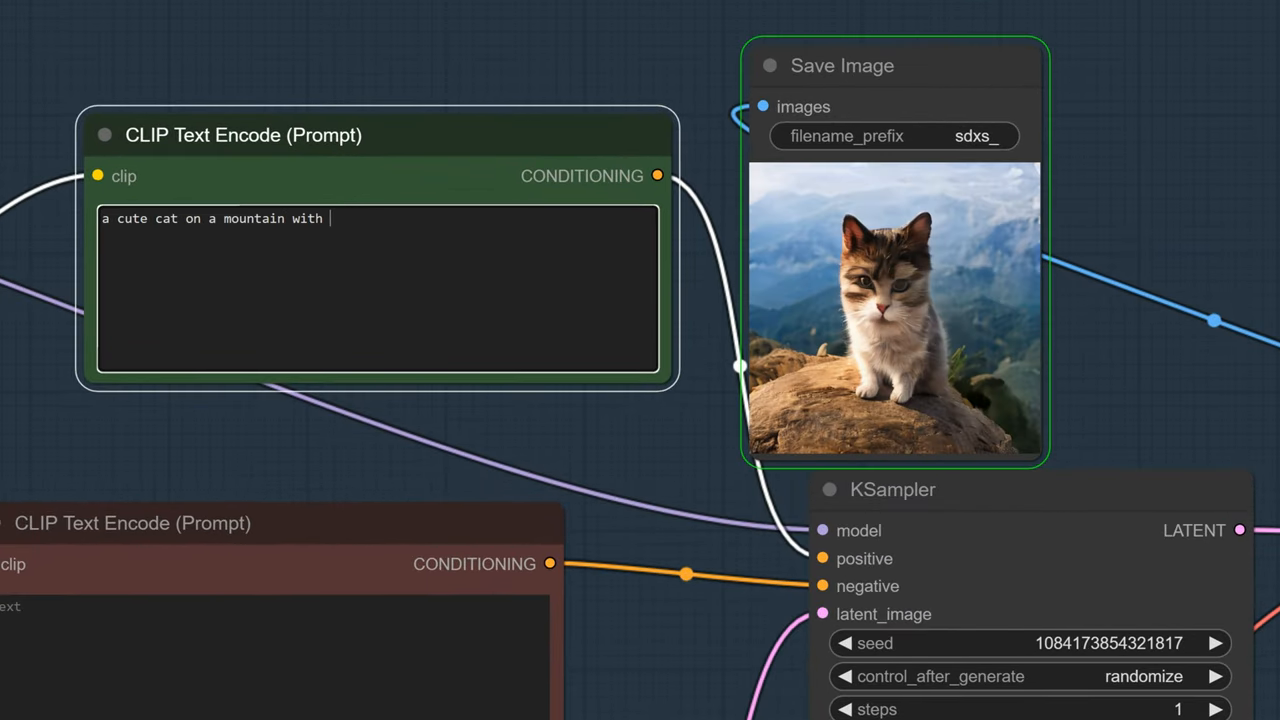
pyautogui.write('wings')
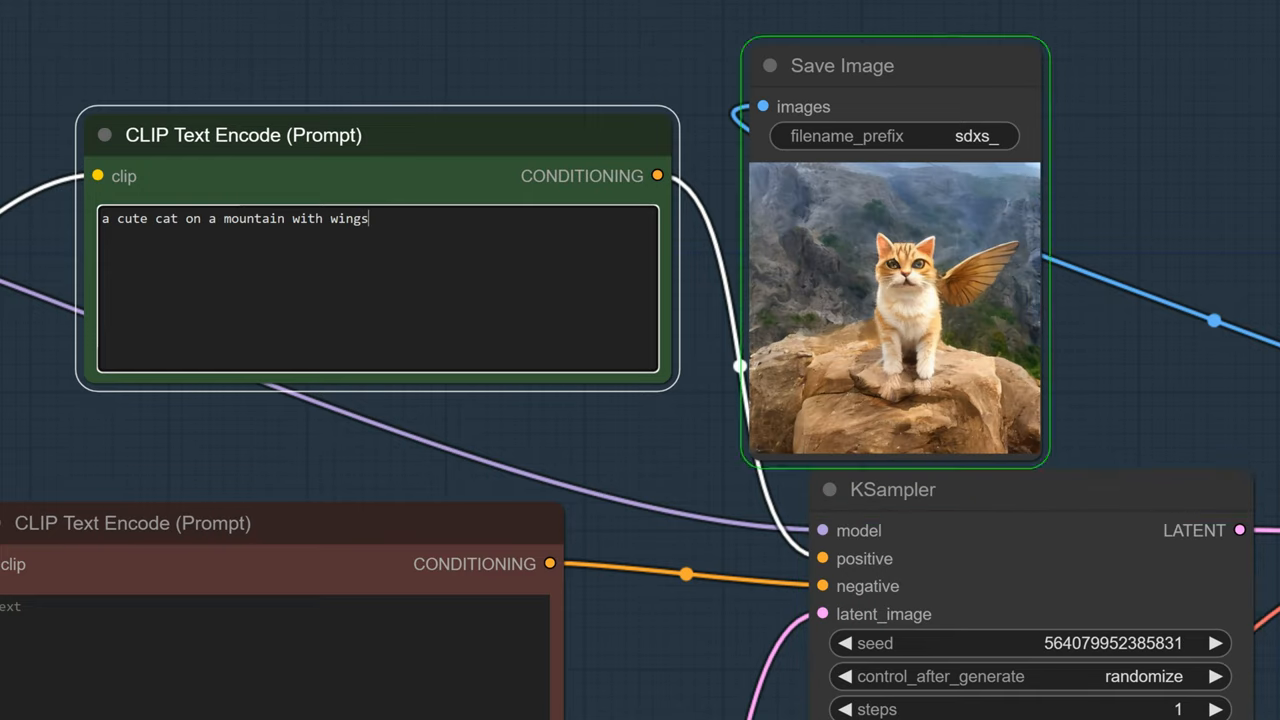
pyautogui.write('flying')
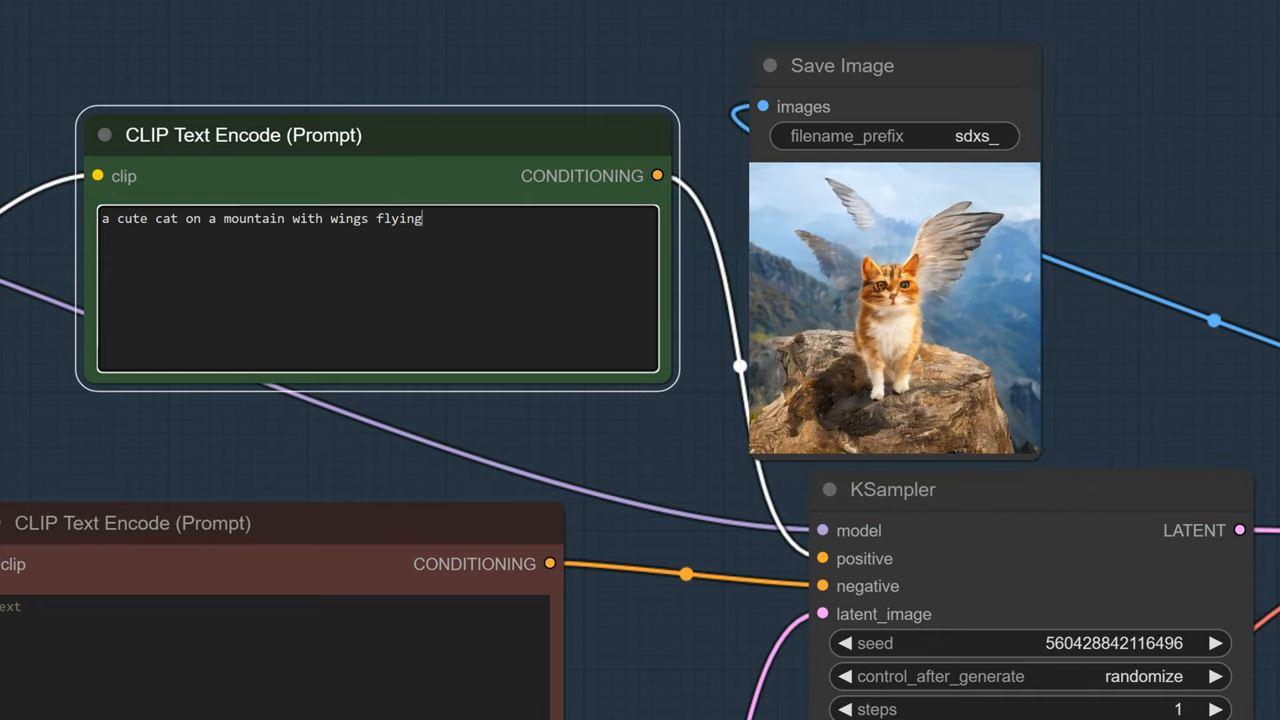
pyautogui.write('in the')
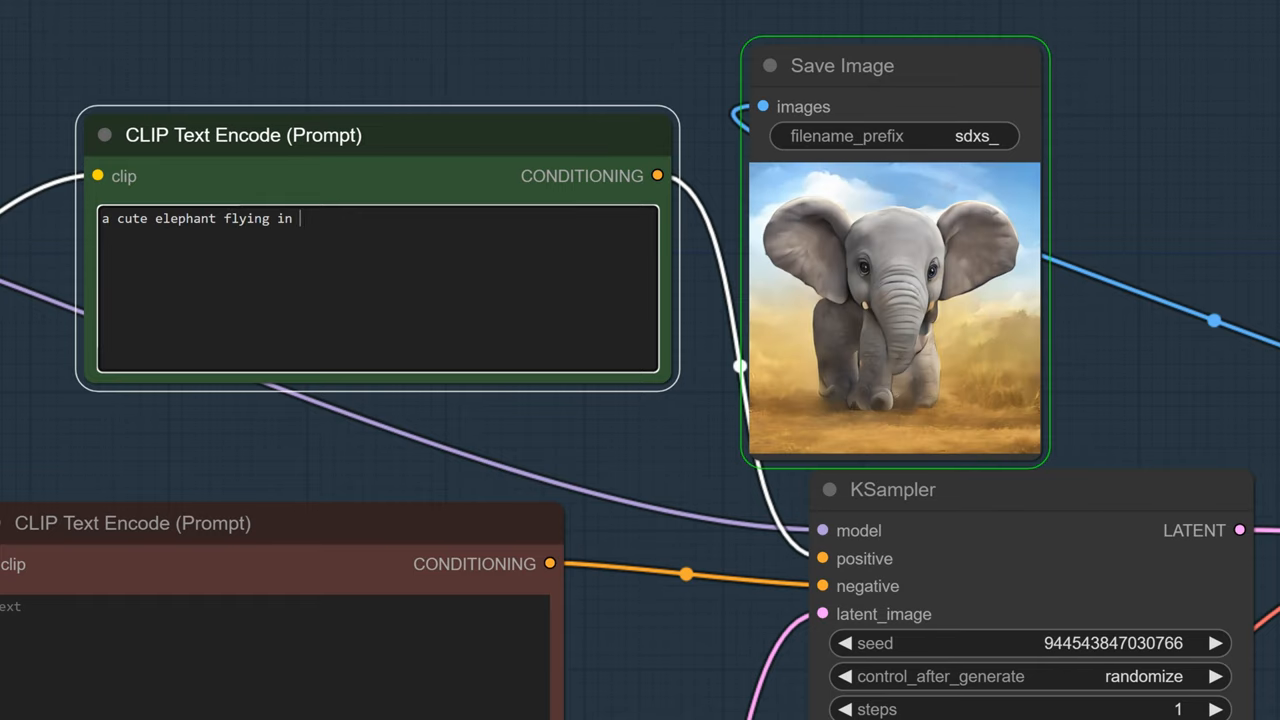
pyautogui.write('the sky')
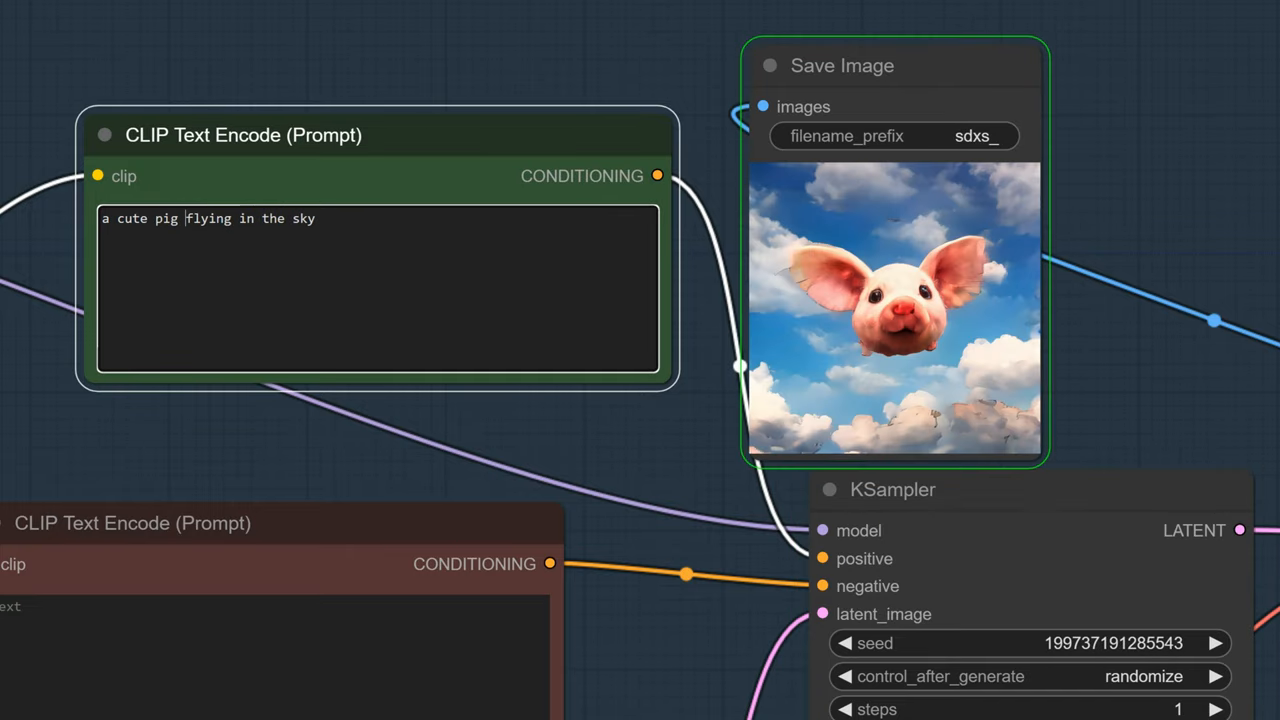
pyautogui.doubleClick(166, 218)
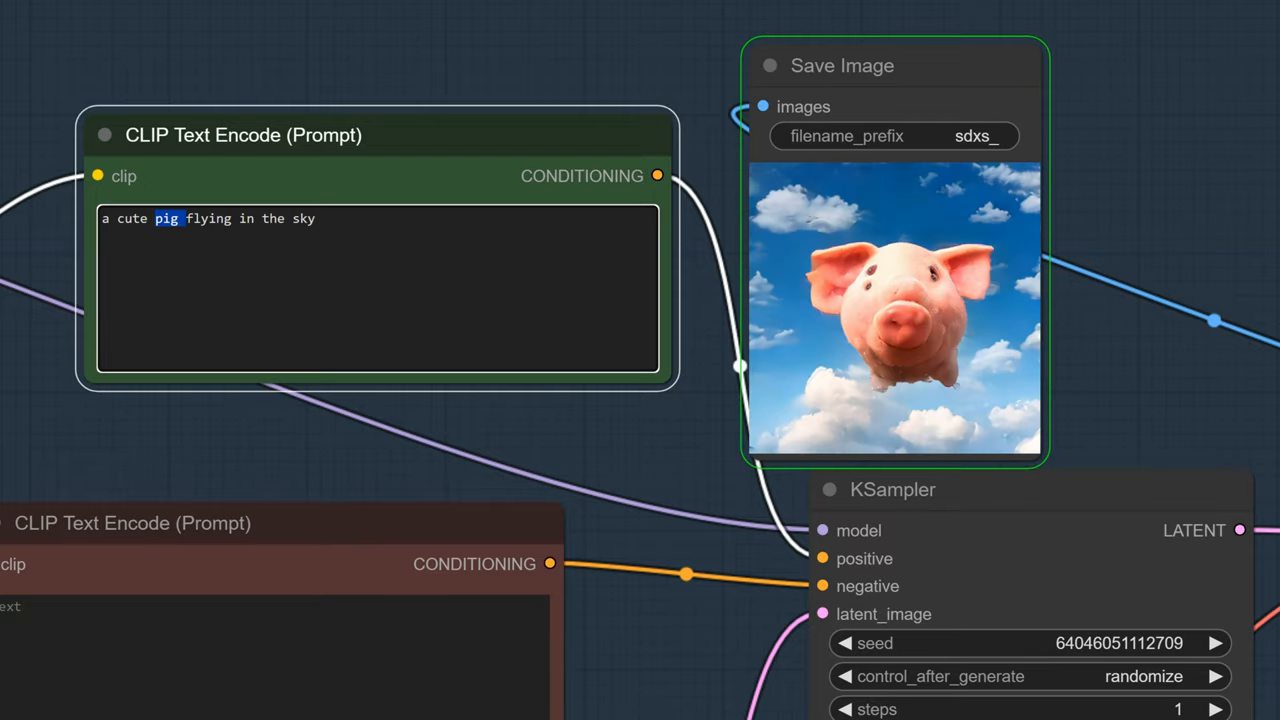
pyautogui.write('pokemon')
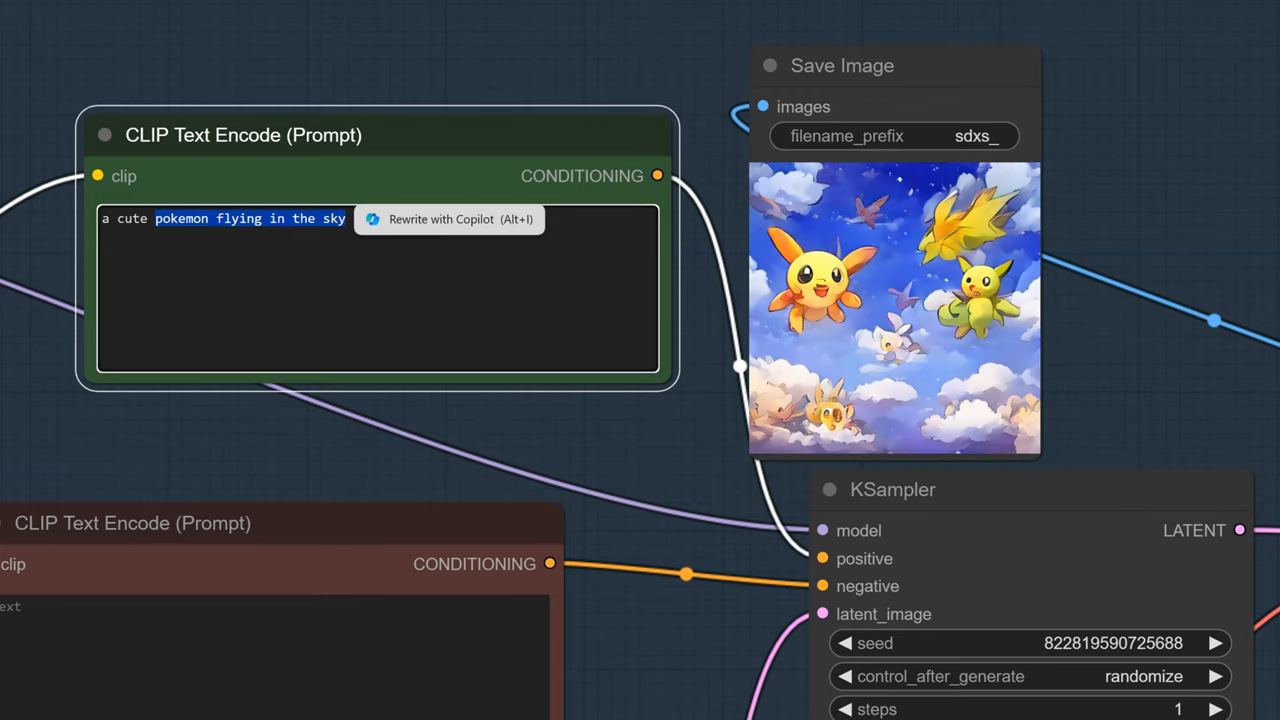
# - Wipe the positive prompt text and begin a new prompt starting with 'co'
pyautogui.write('las')
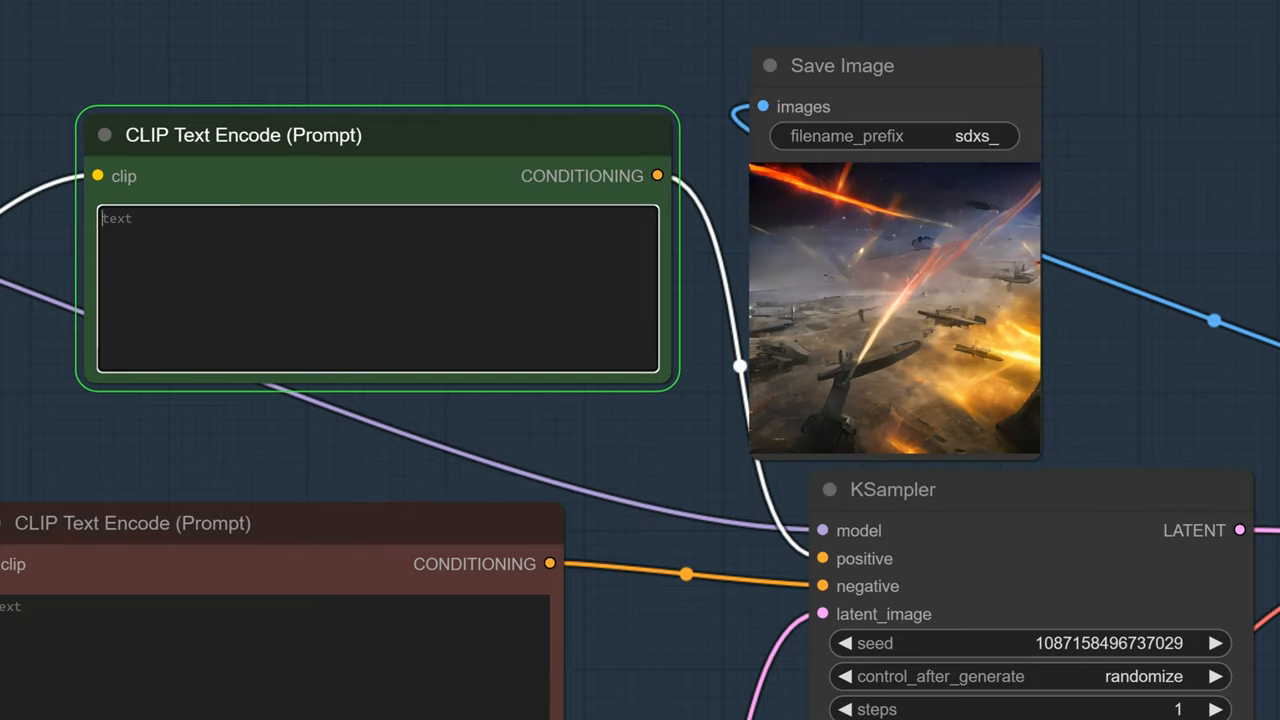
pyautogui.write('co')
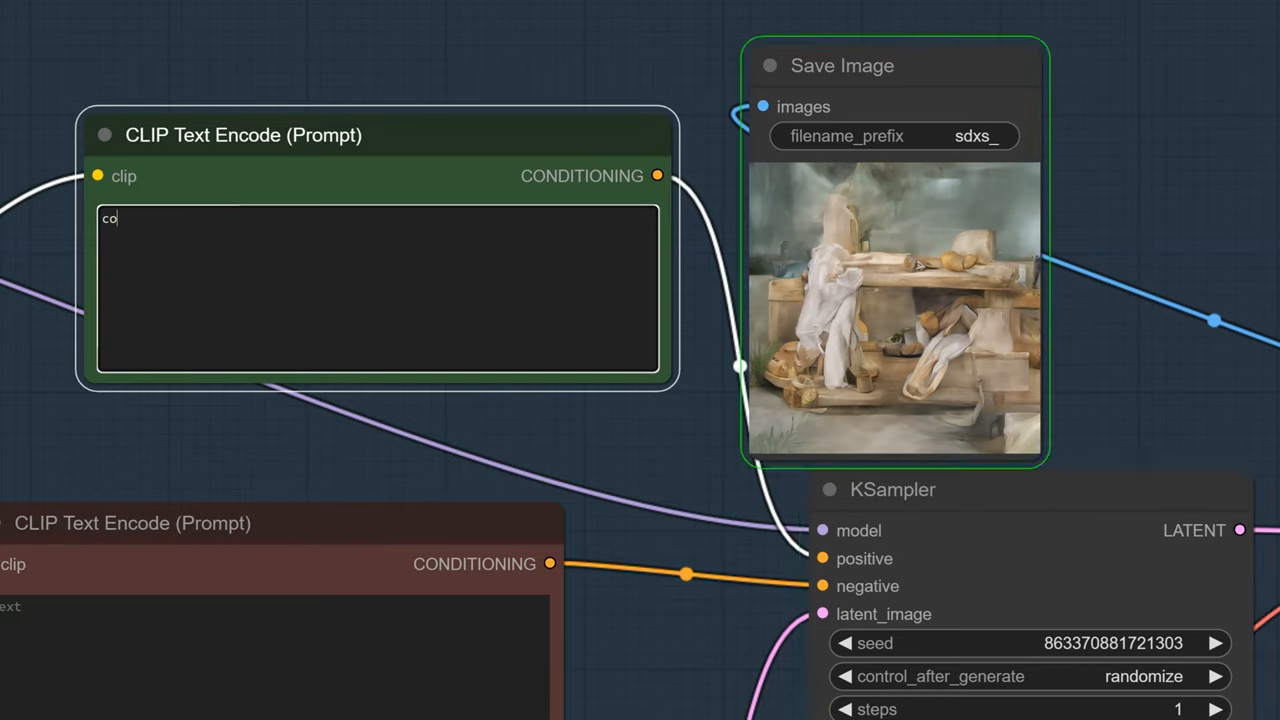